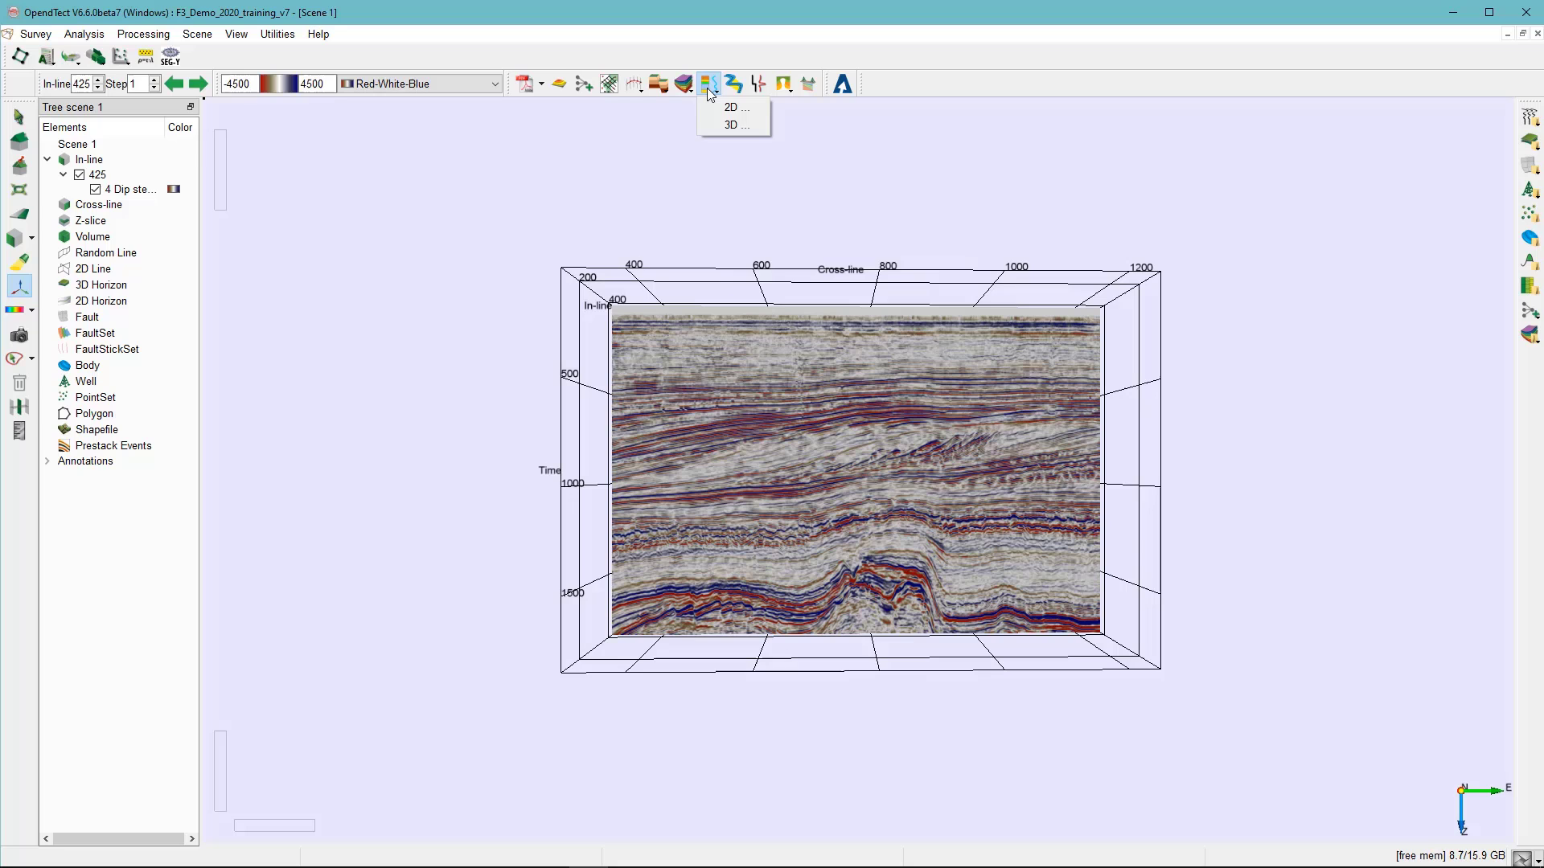
pyautogui.moveTo(733, 125)
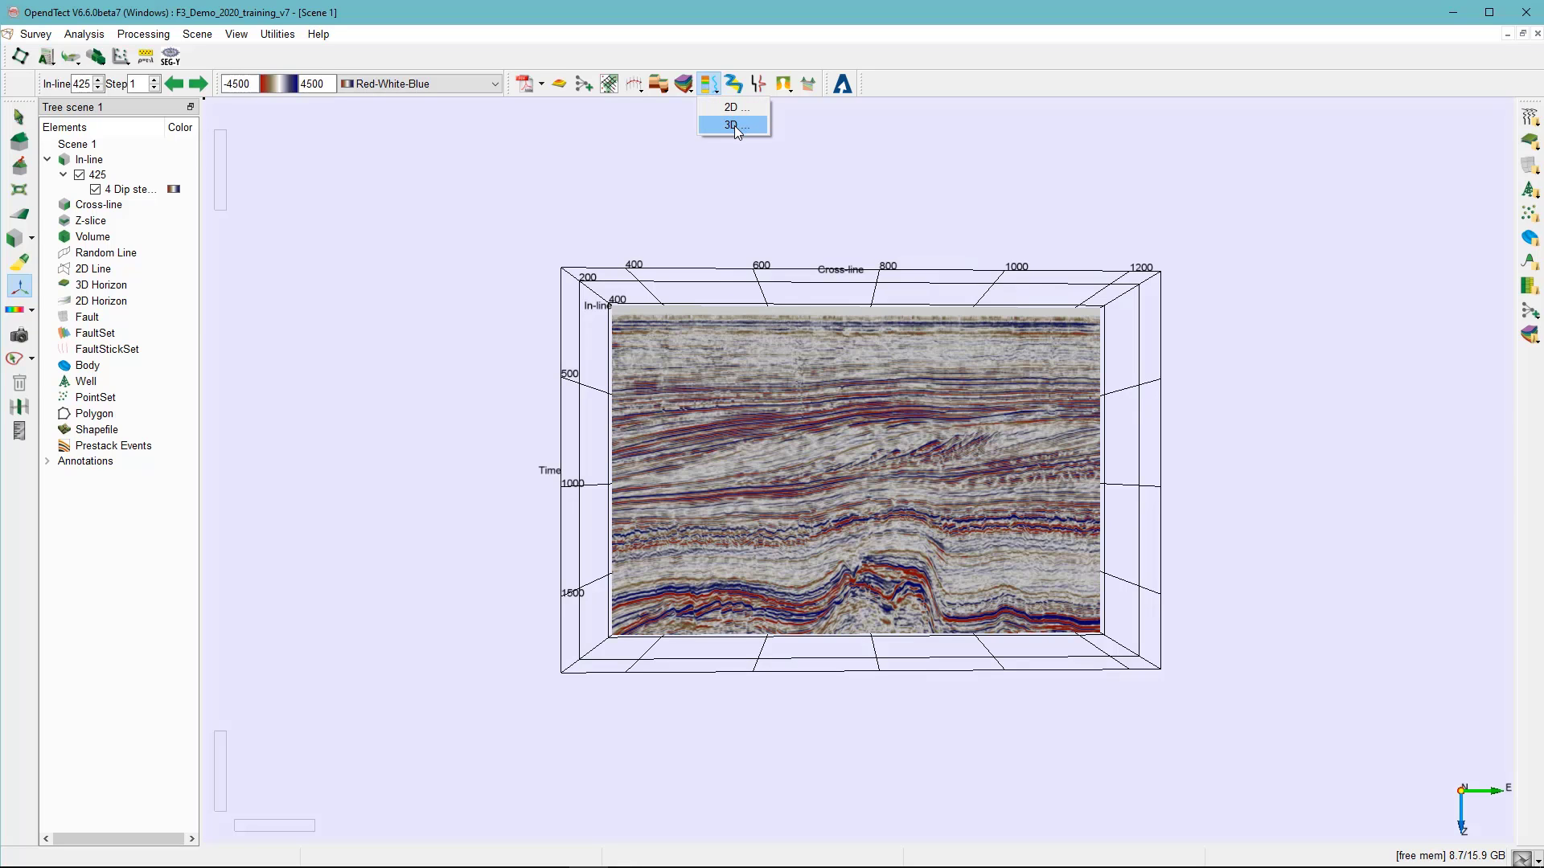
# Step: Choose 3D from the Systems Tracts dropdown to open the Truncated_HC_Full interpretation window
pyautogui.click(732, 125)
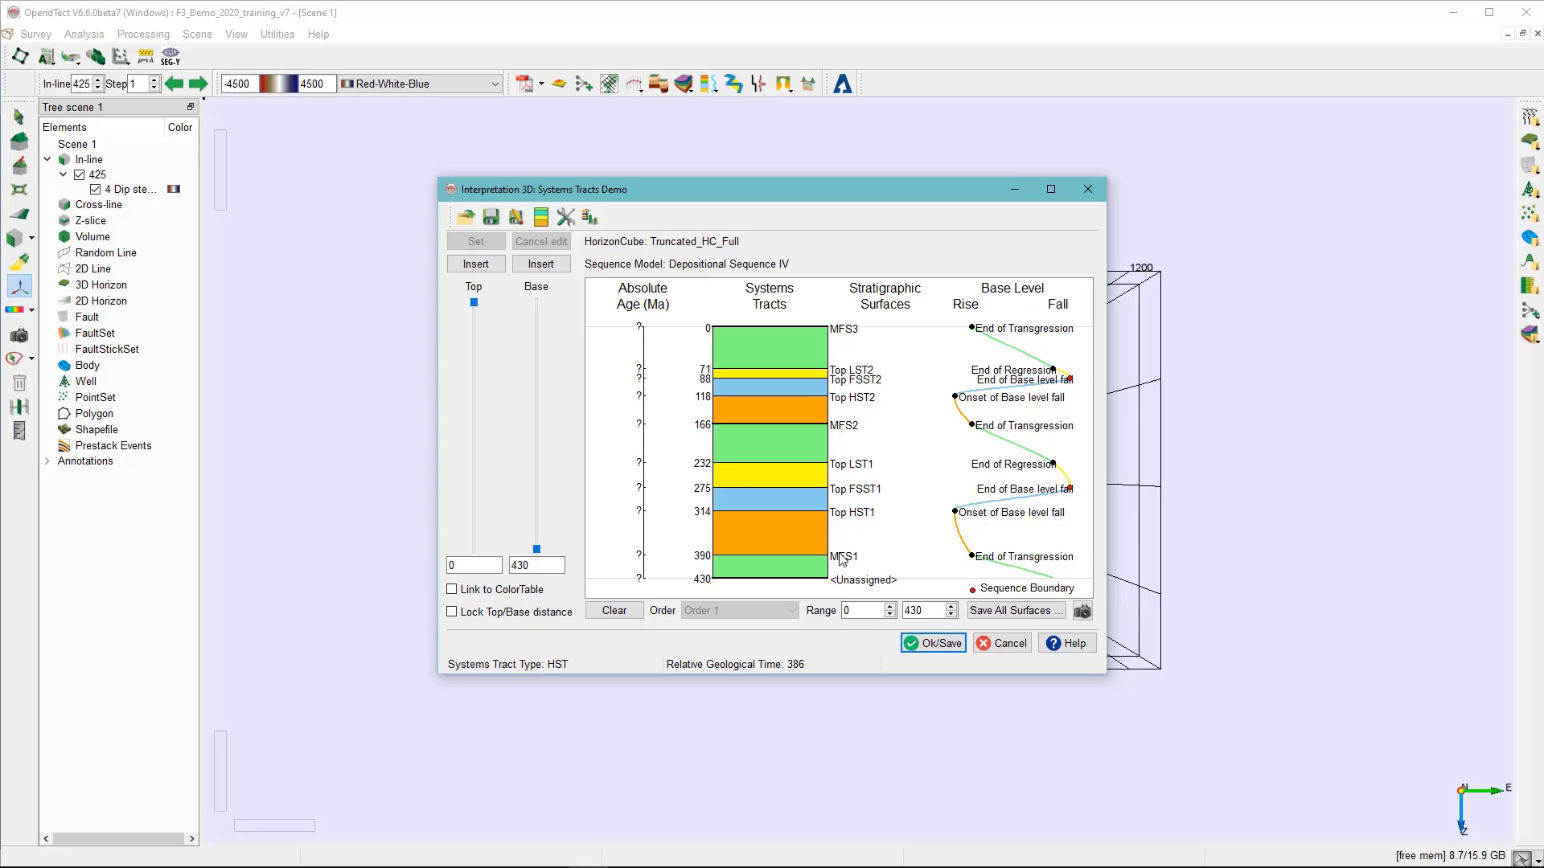
# Step: Save the MFS1 surface as a new 3D horizon named 'Top MSF1'
pyautogui.rightClick(839, 558)
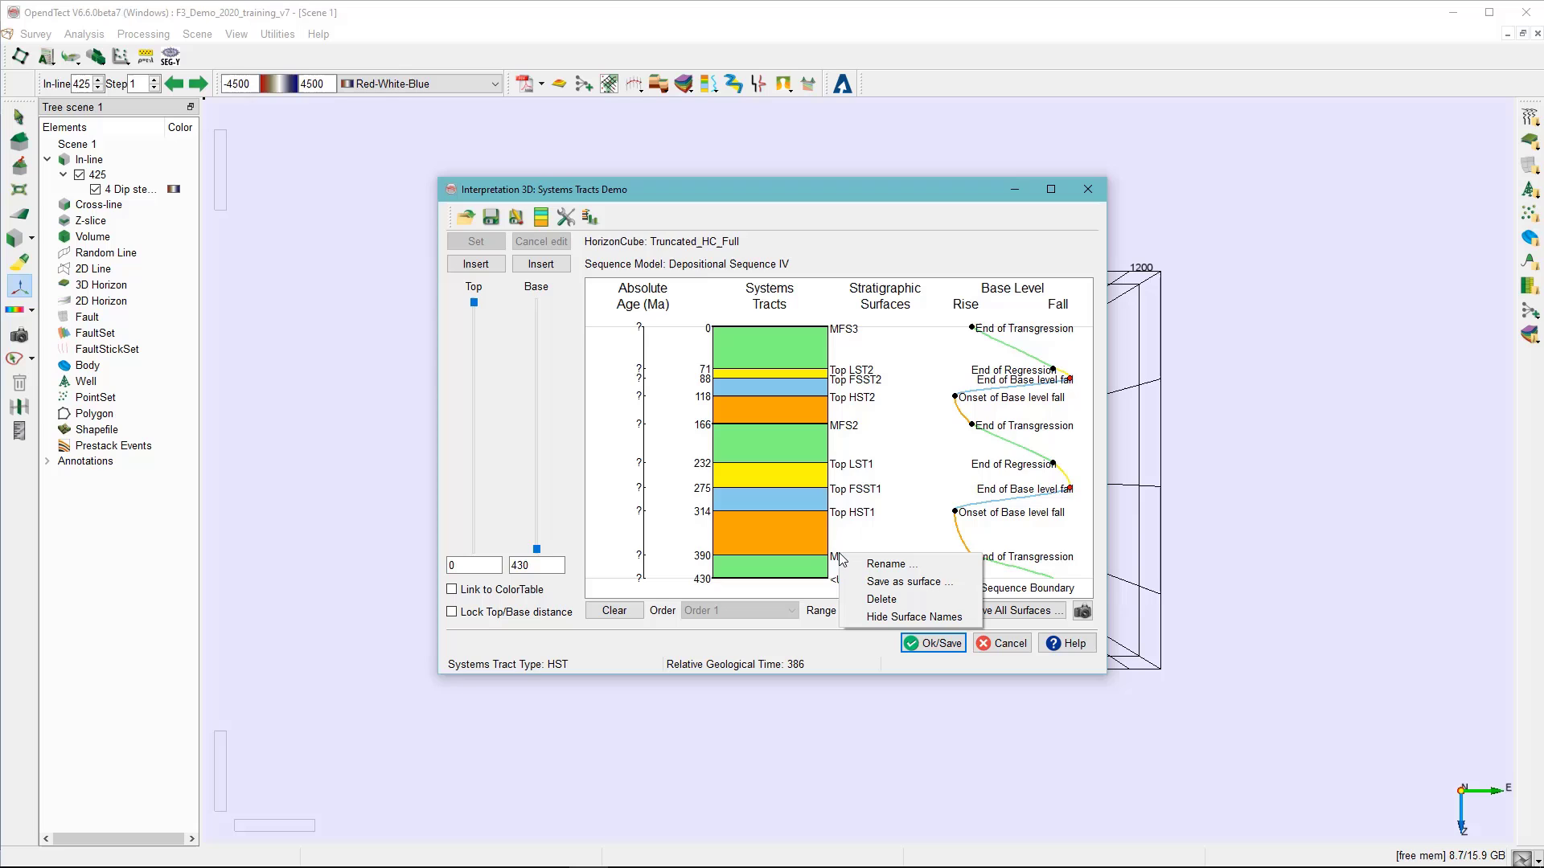
pyautogui.moveTo(907, 581)
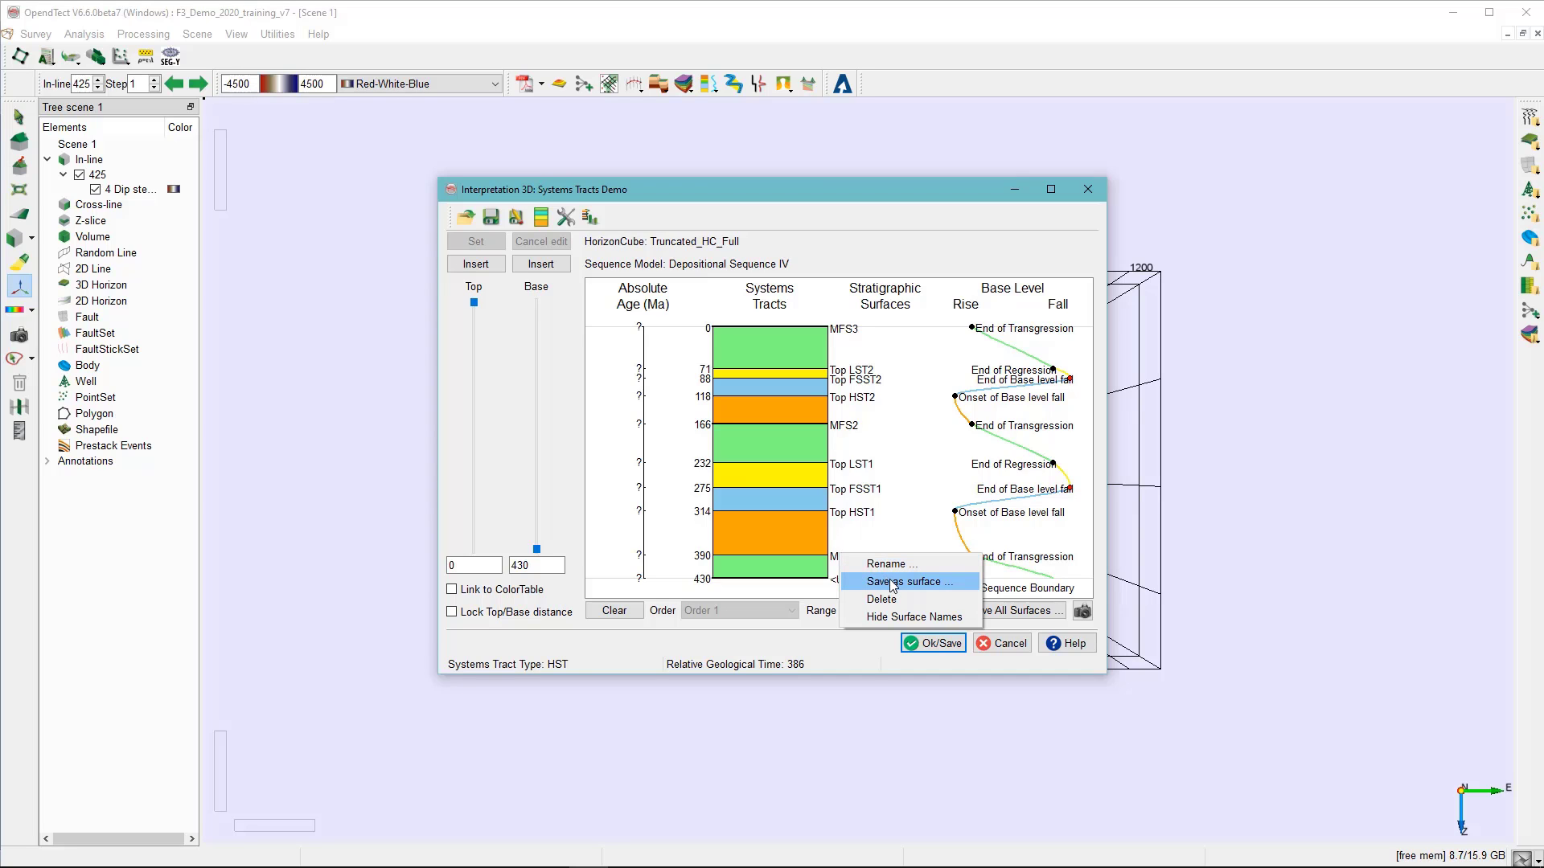
pyautogui.click(908, 581)
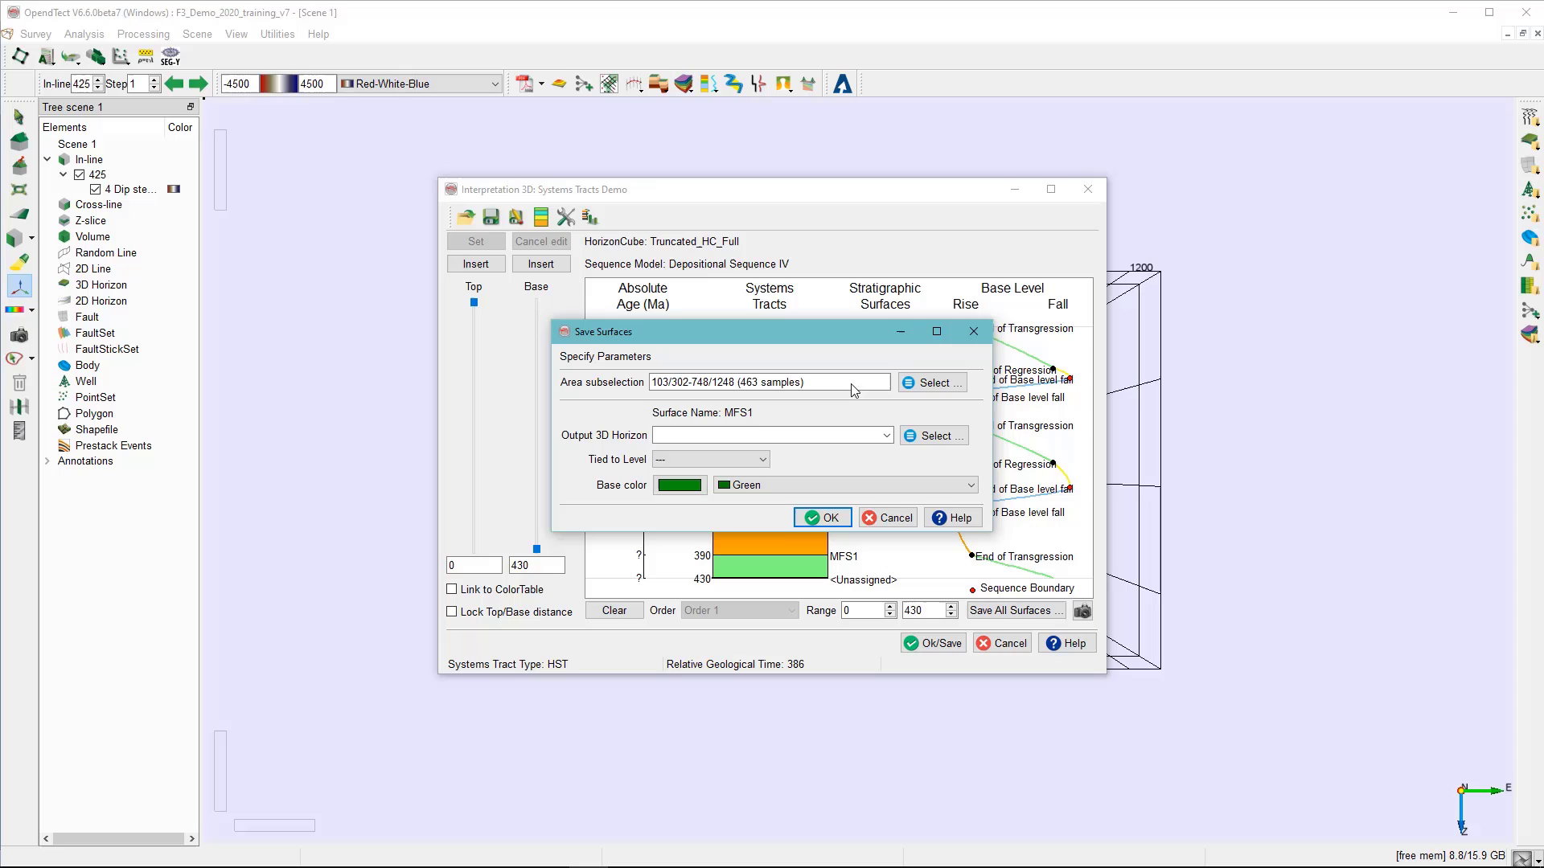
pyautogui.click(773, 434)
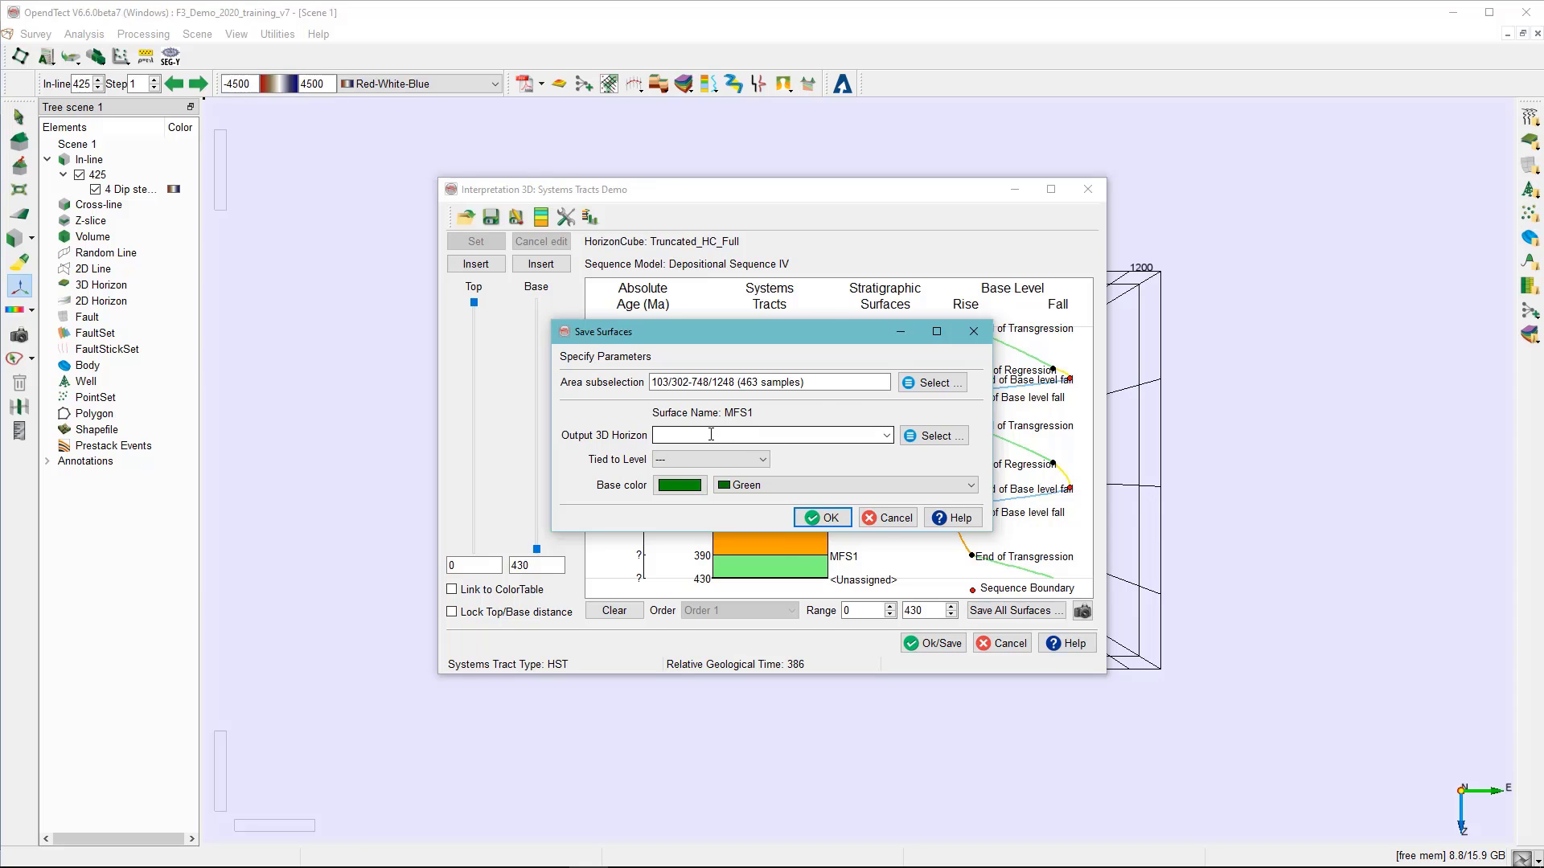
pyautogui.write('Top MSF1')
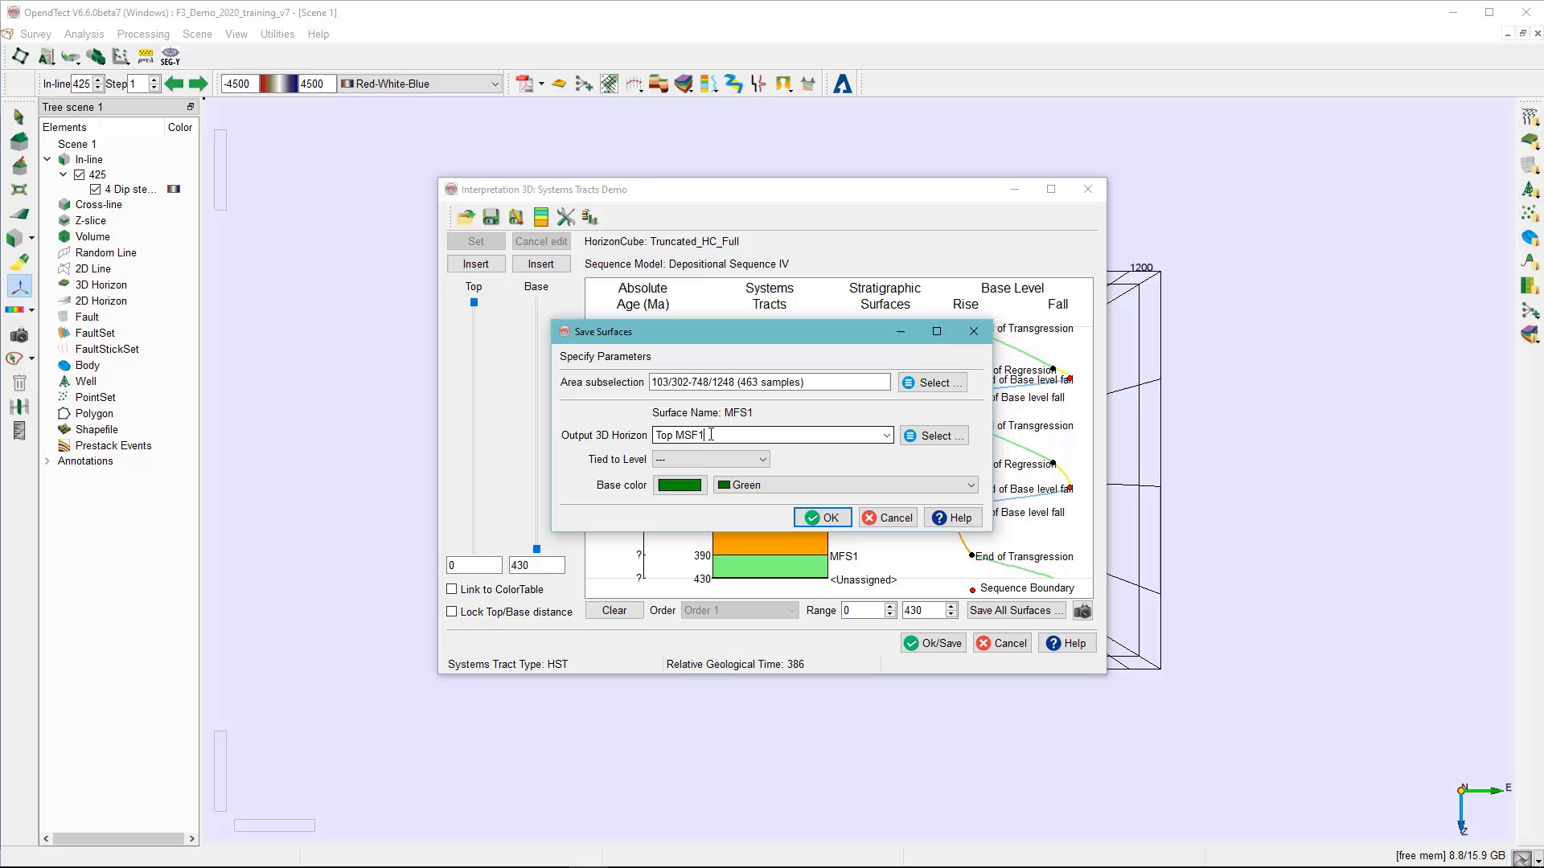
pyautogui.click(824, 518)
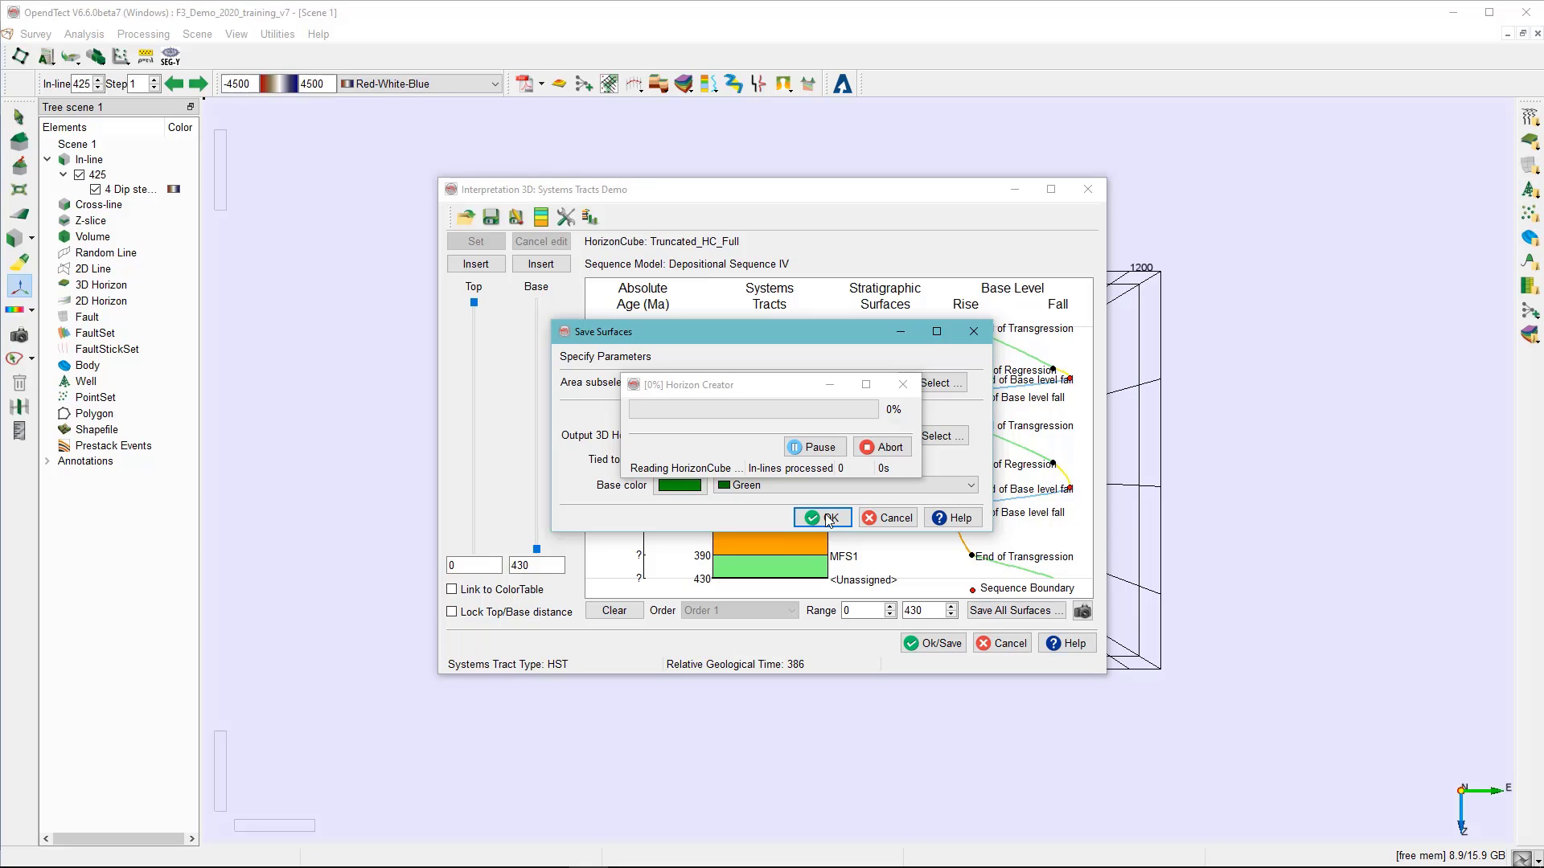
pyautogui.click(822, 518)
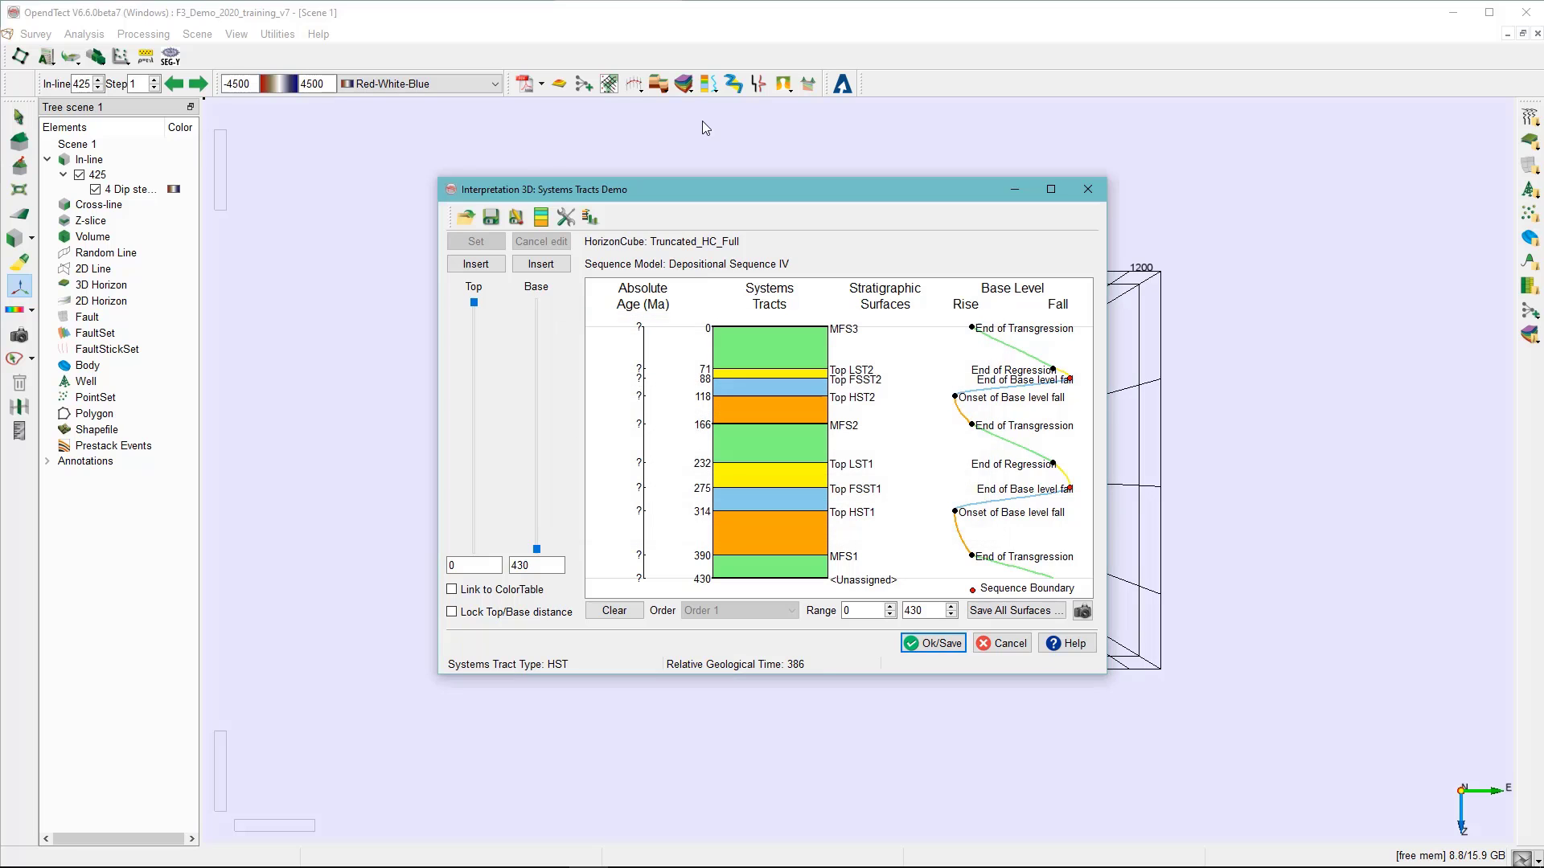
pyautogui.moveTo(1014, 189)
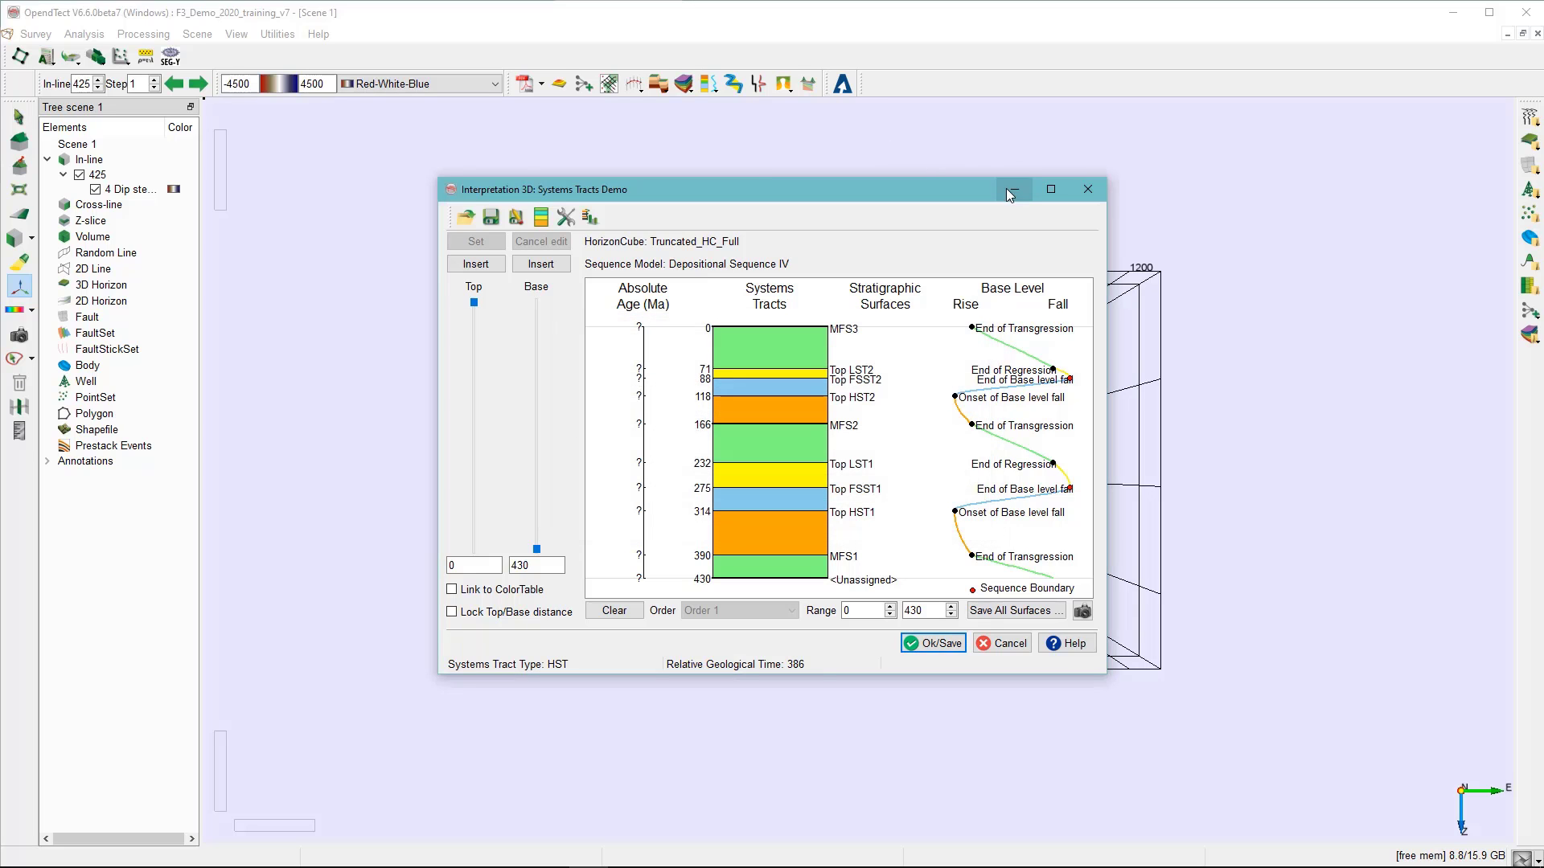
# Step: Minimize Systems Tracts, load the Top MSF1 horizon, and open its display options
pyautogui.click(1087, 189)
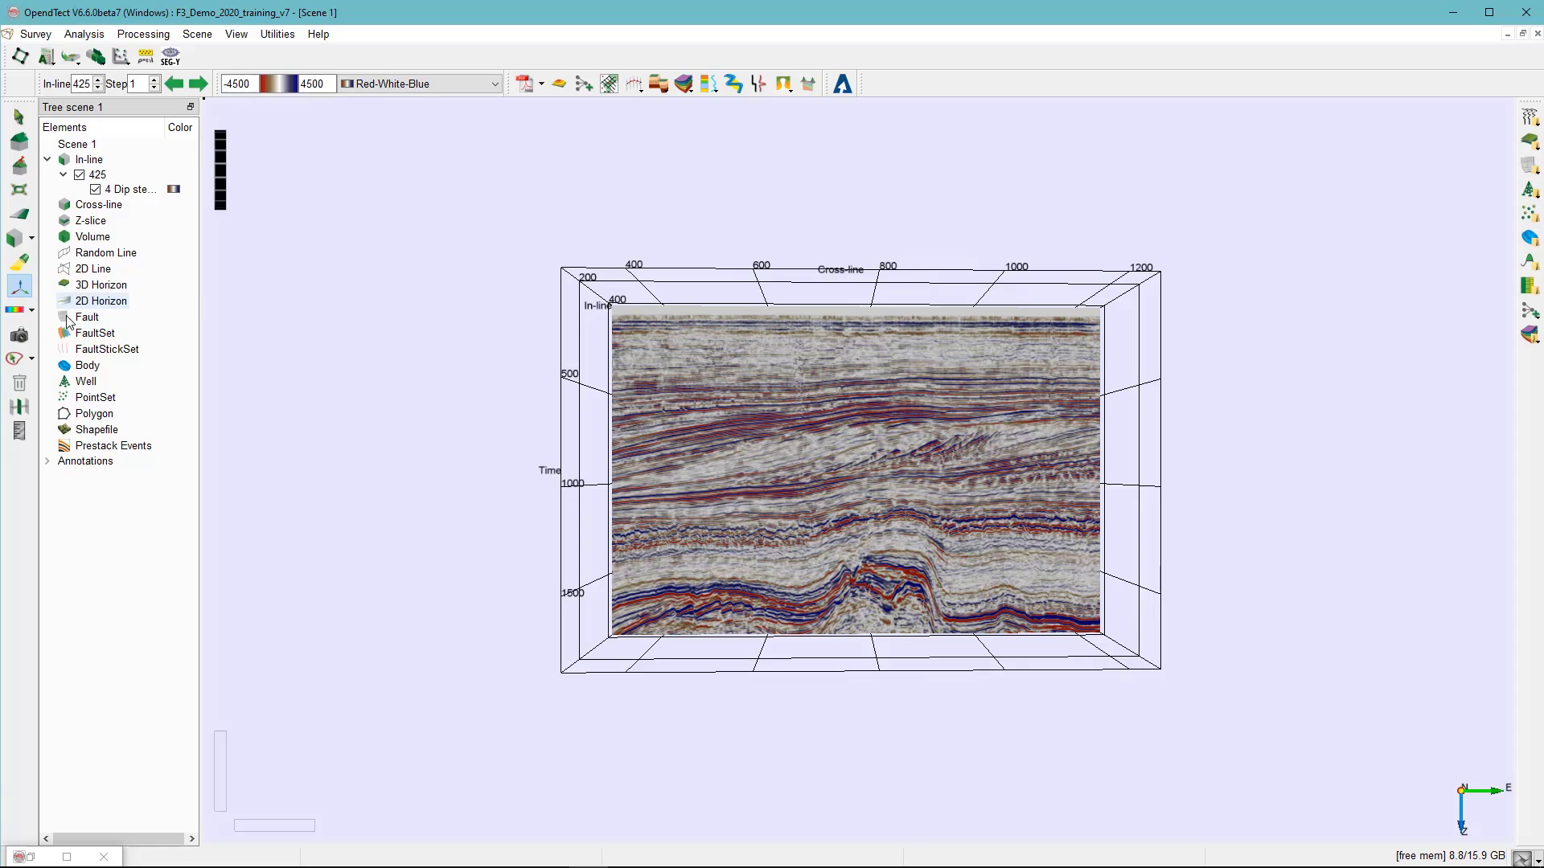
pyautogui.moveTo(102, 300)
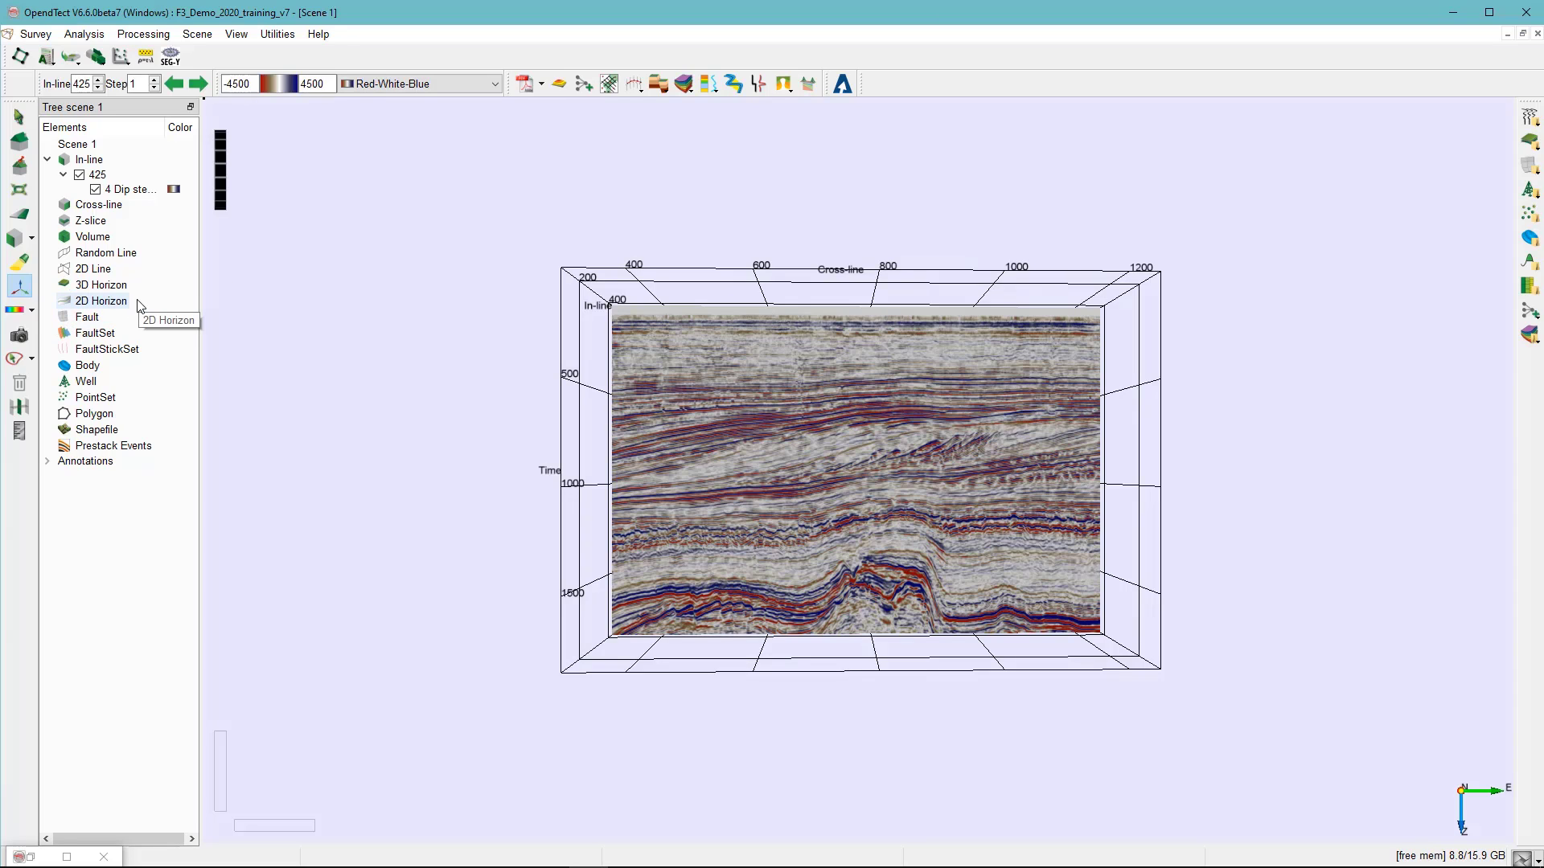
pyautogui.moveTo(100, 284)
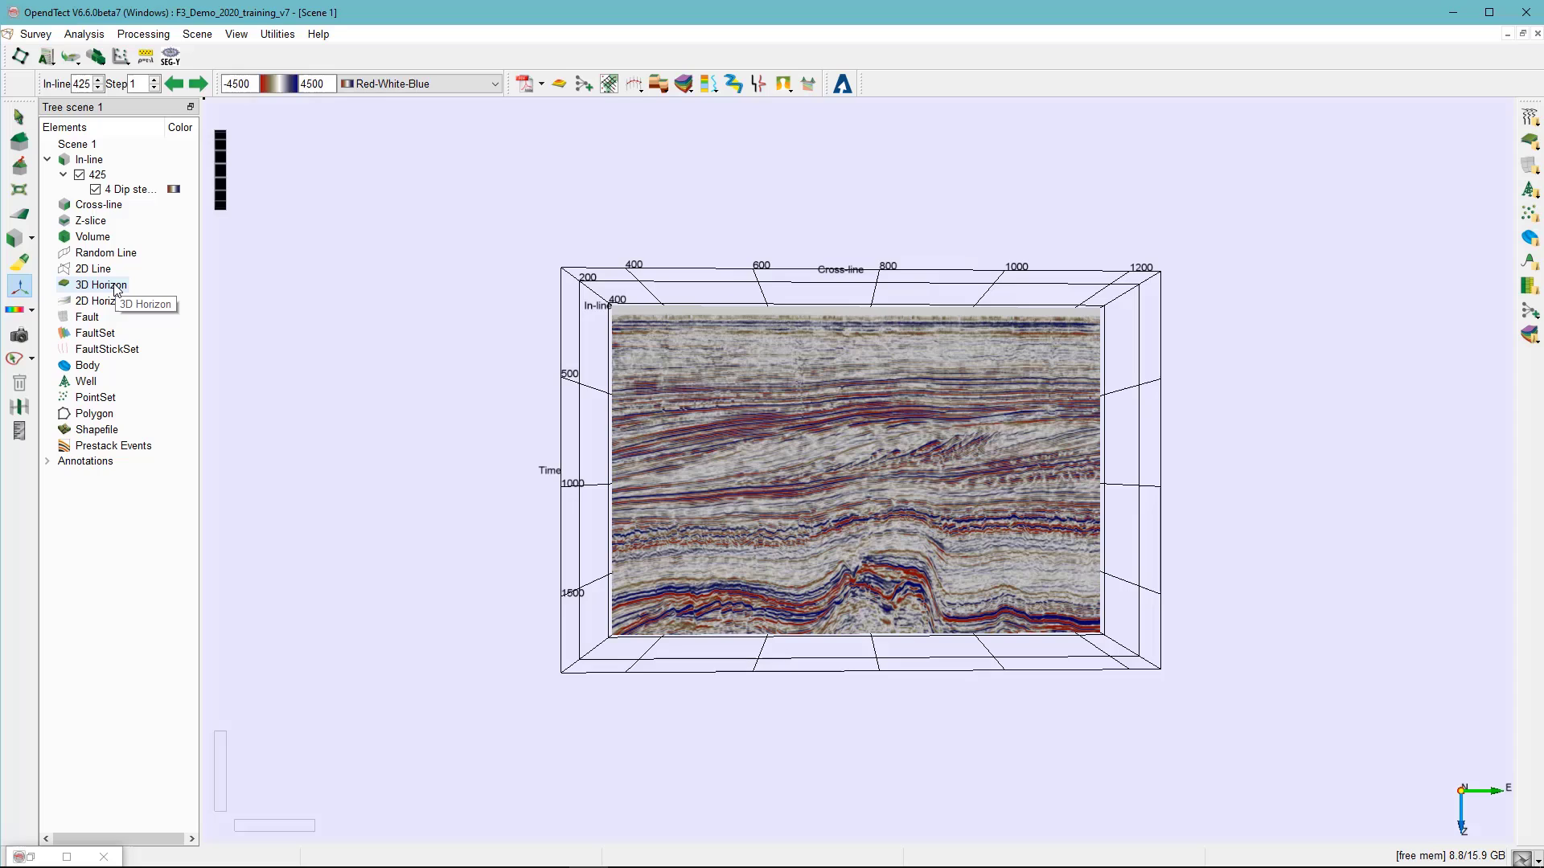
pyautogui.rightClick(99, 284)
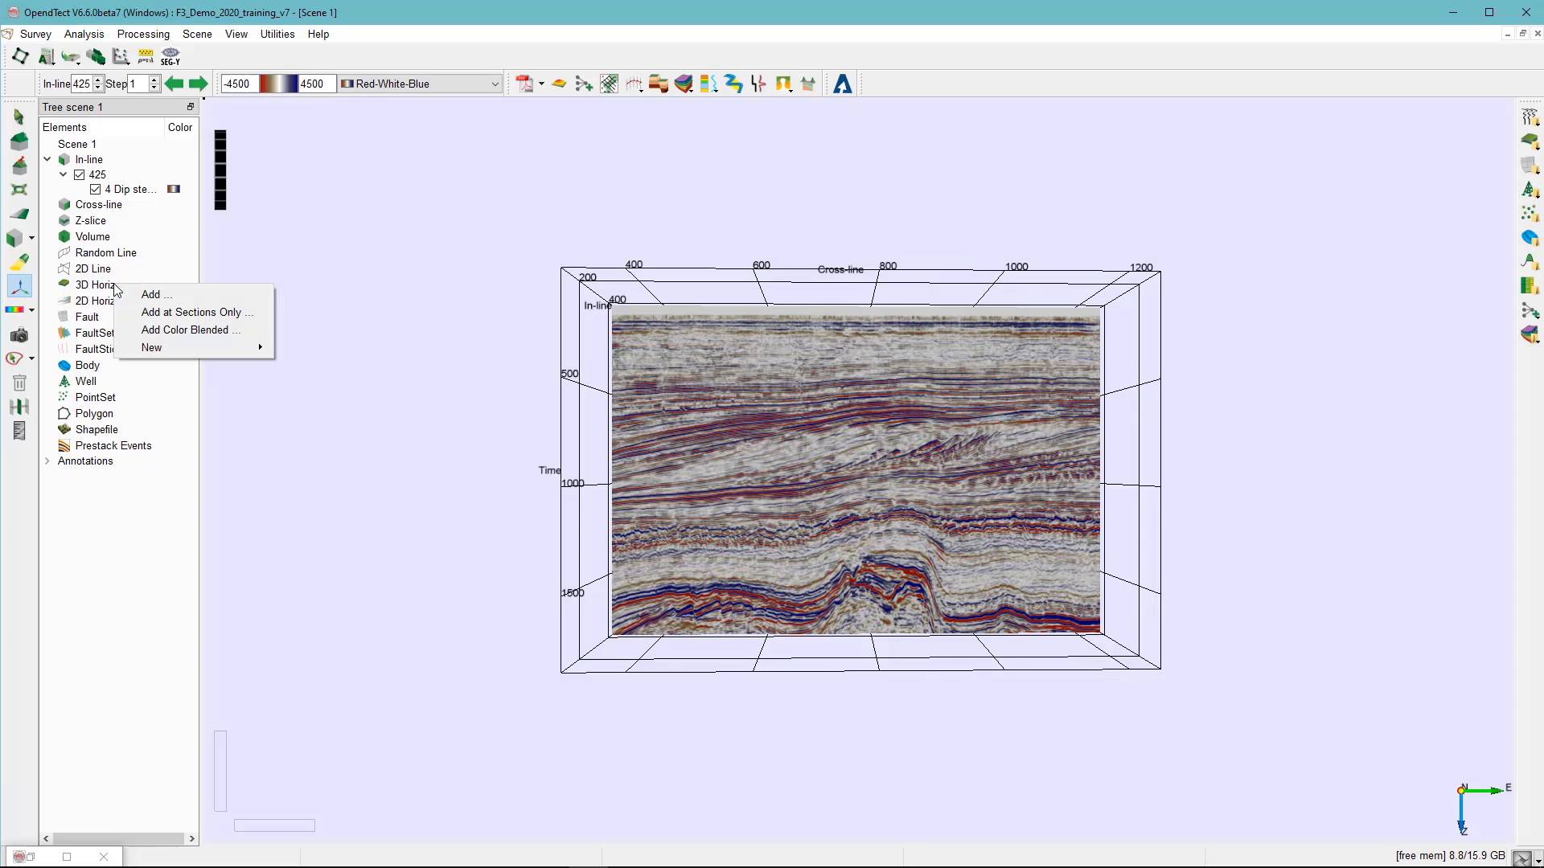
pyautogui.click(154, 295)
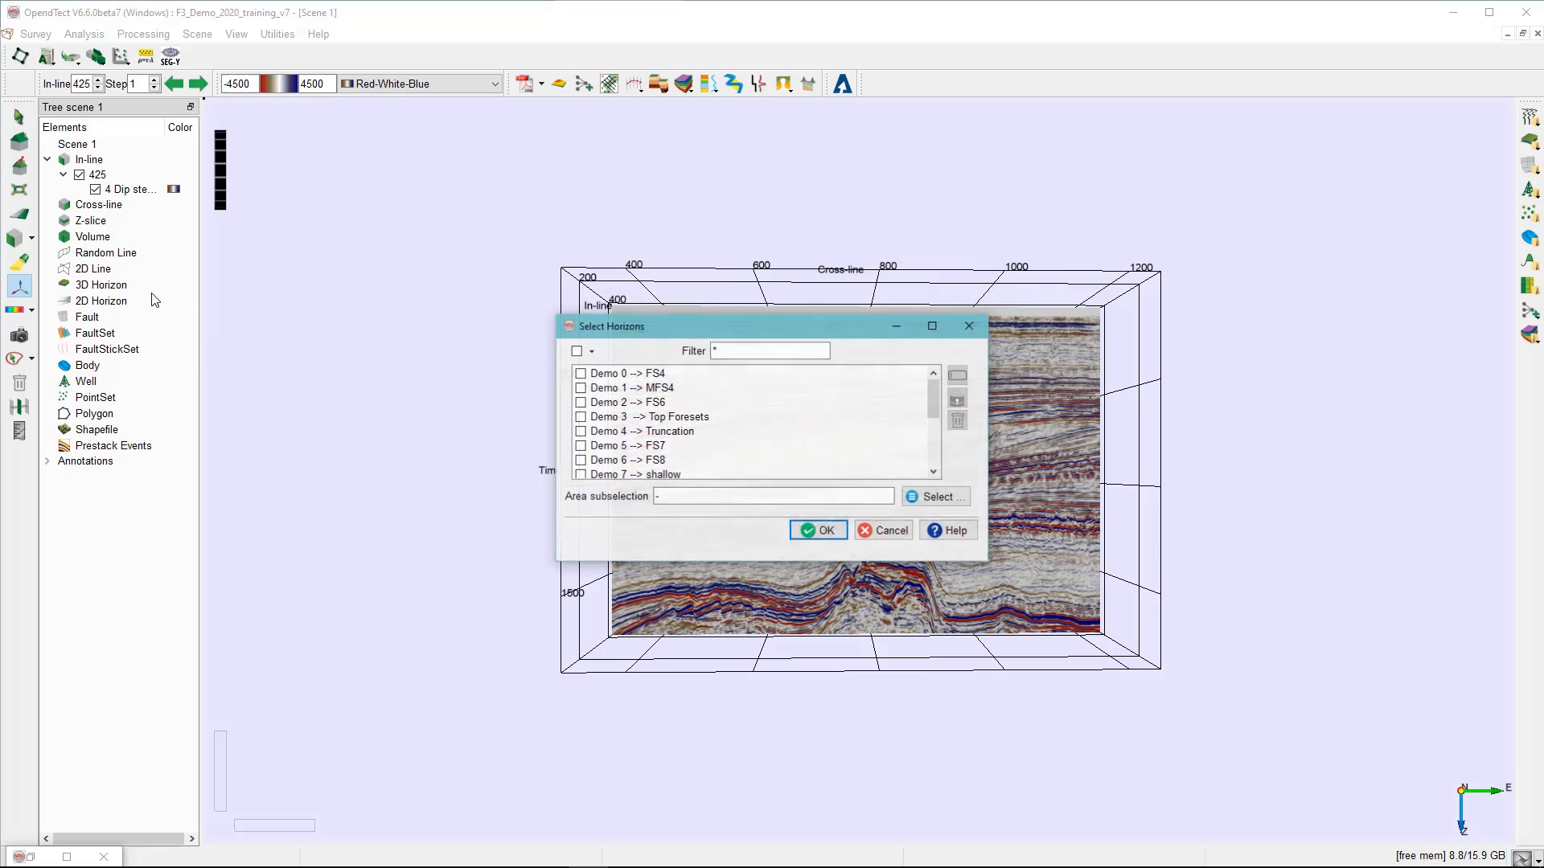
pyautogui.scroll(-3)
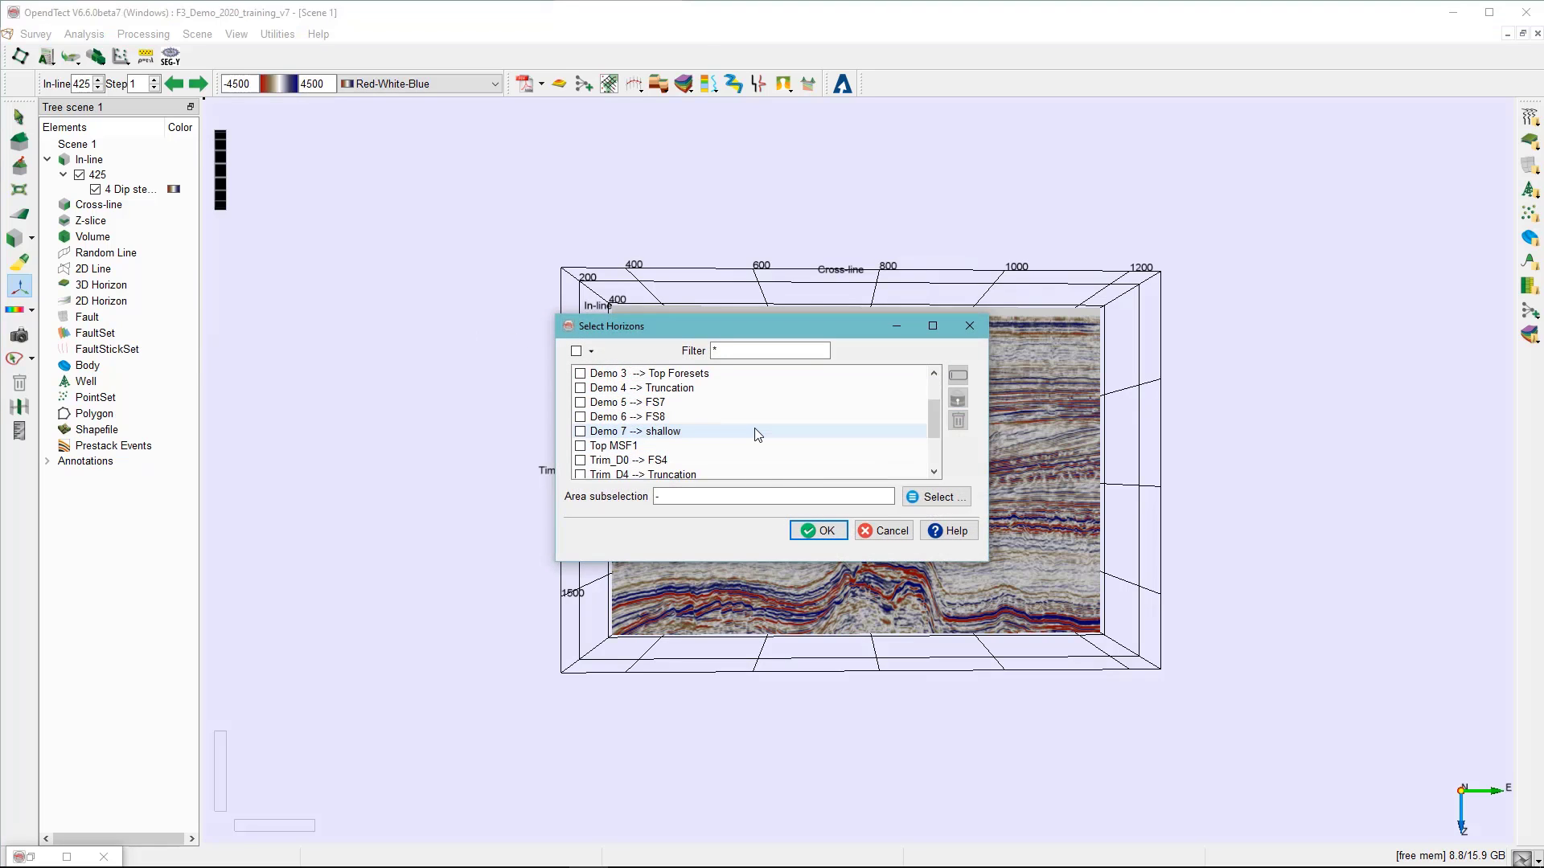
pyautogui.click(613, 445)
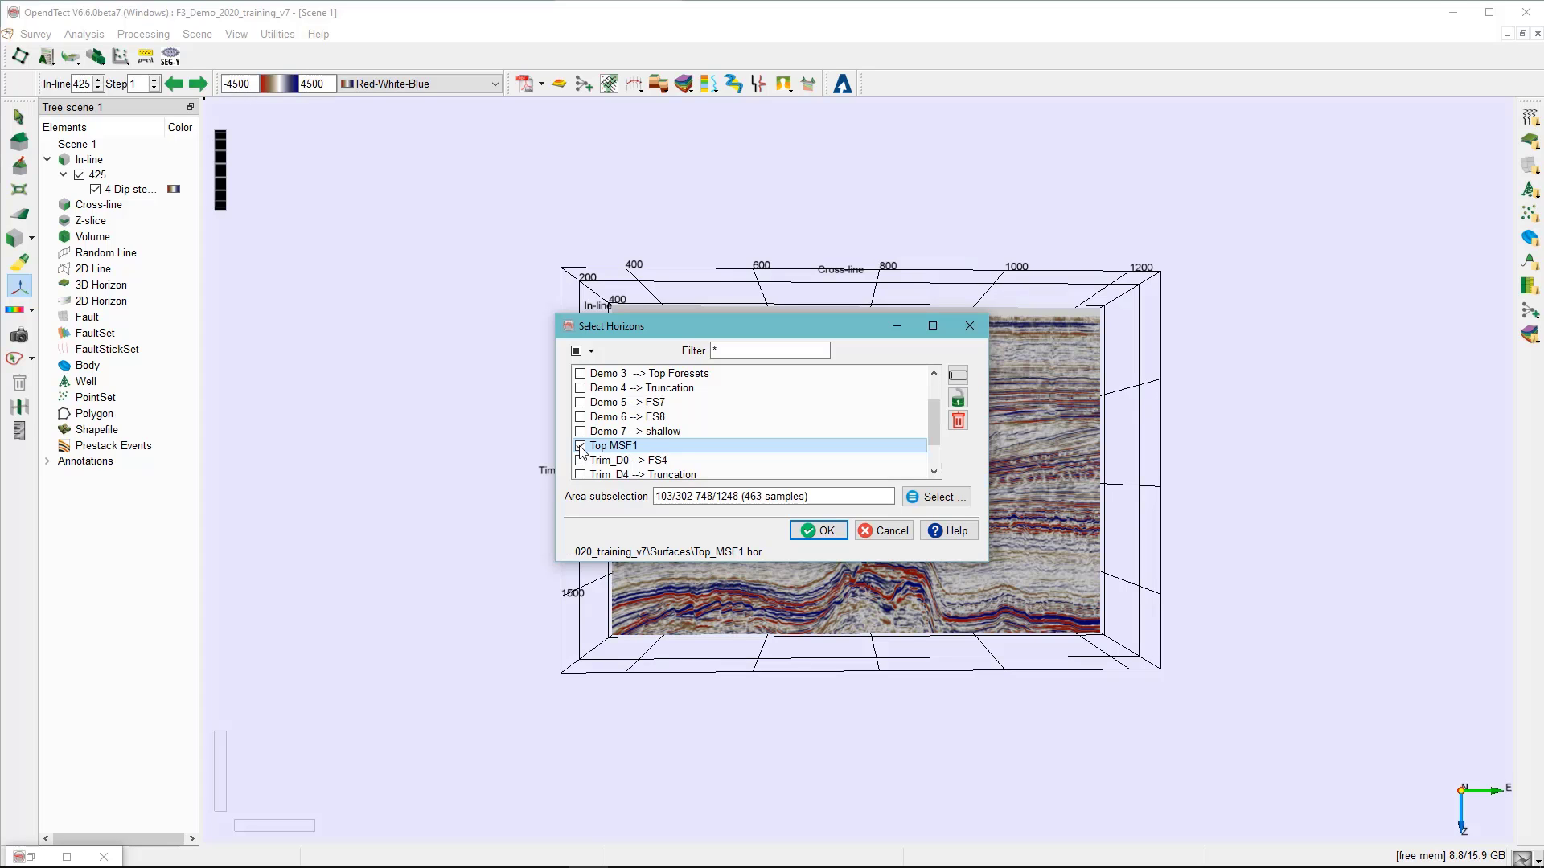
pyautogui.click(817, 529)
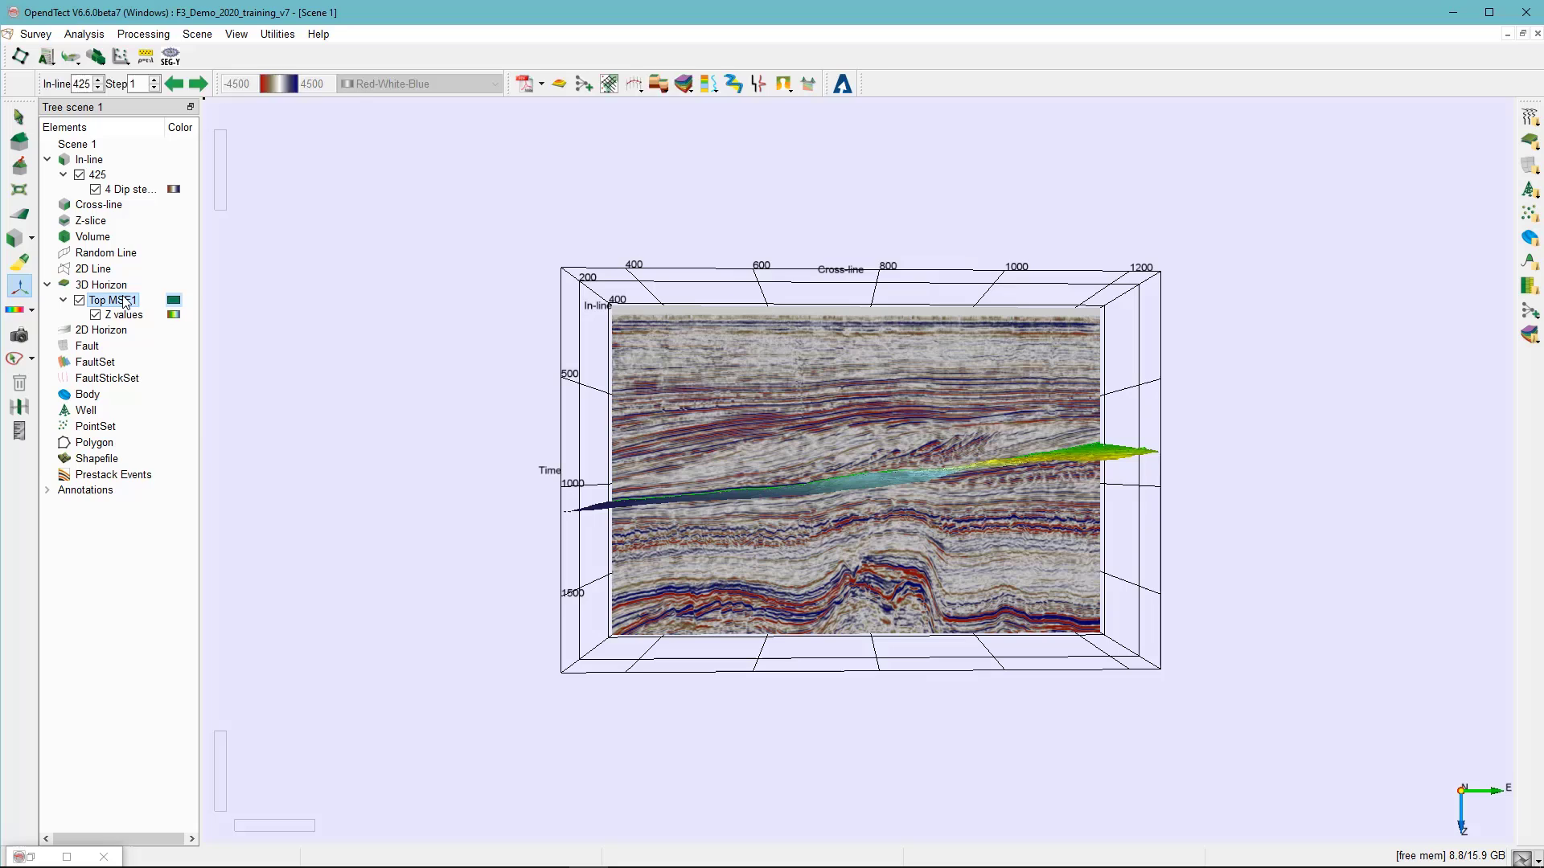
pyautogui.rightClick(111, 300)
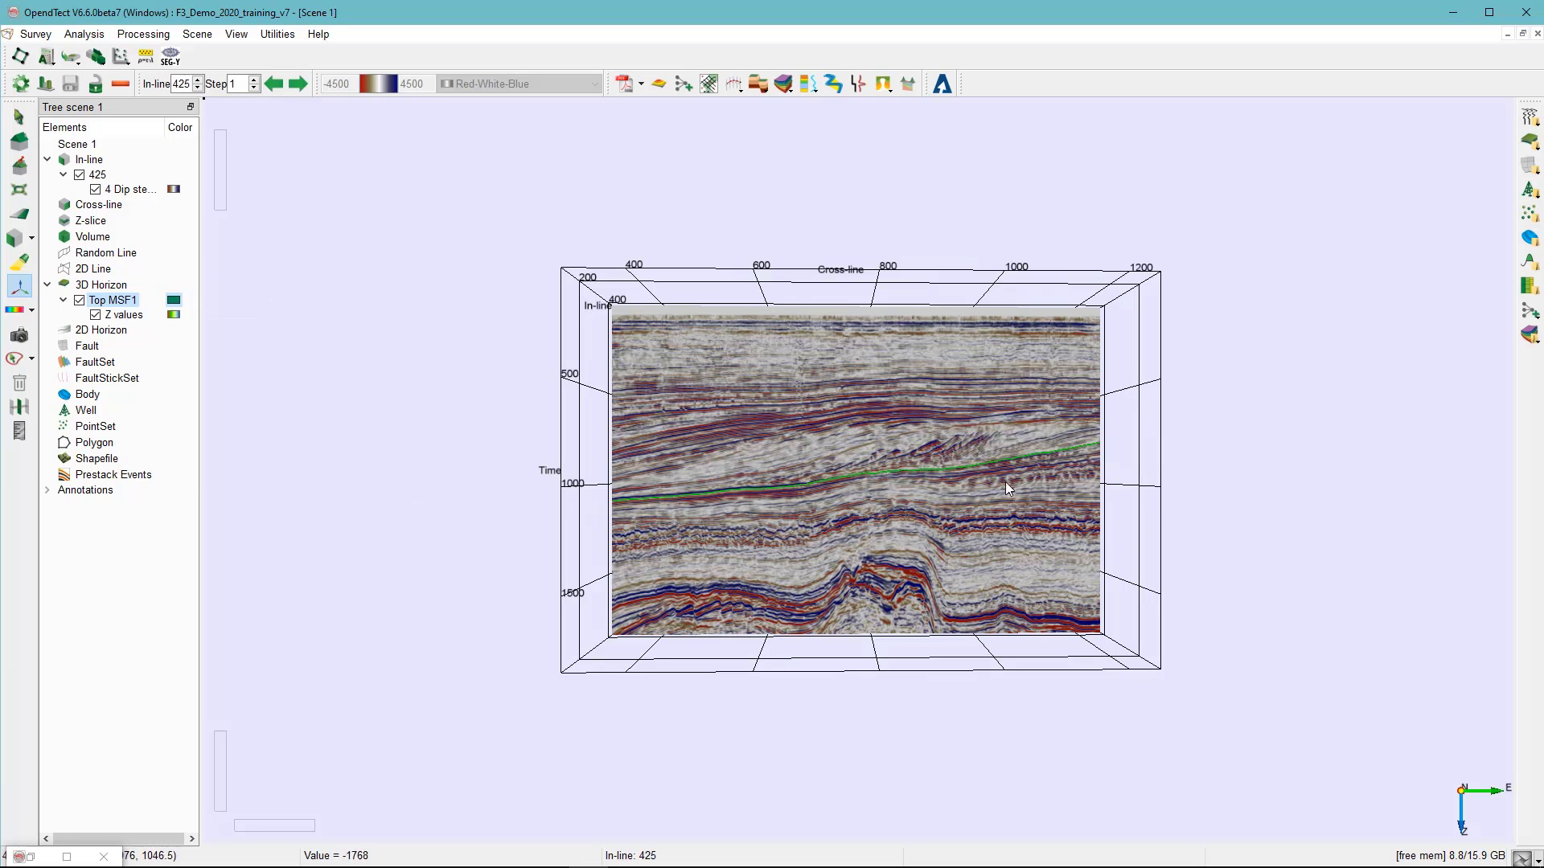
pyautogui.moveTo(1074, 466)
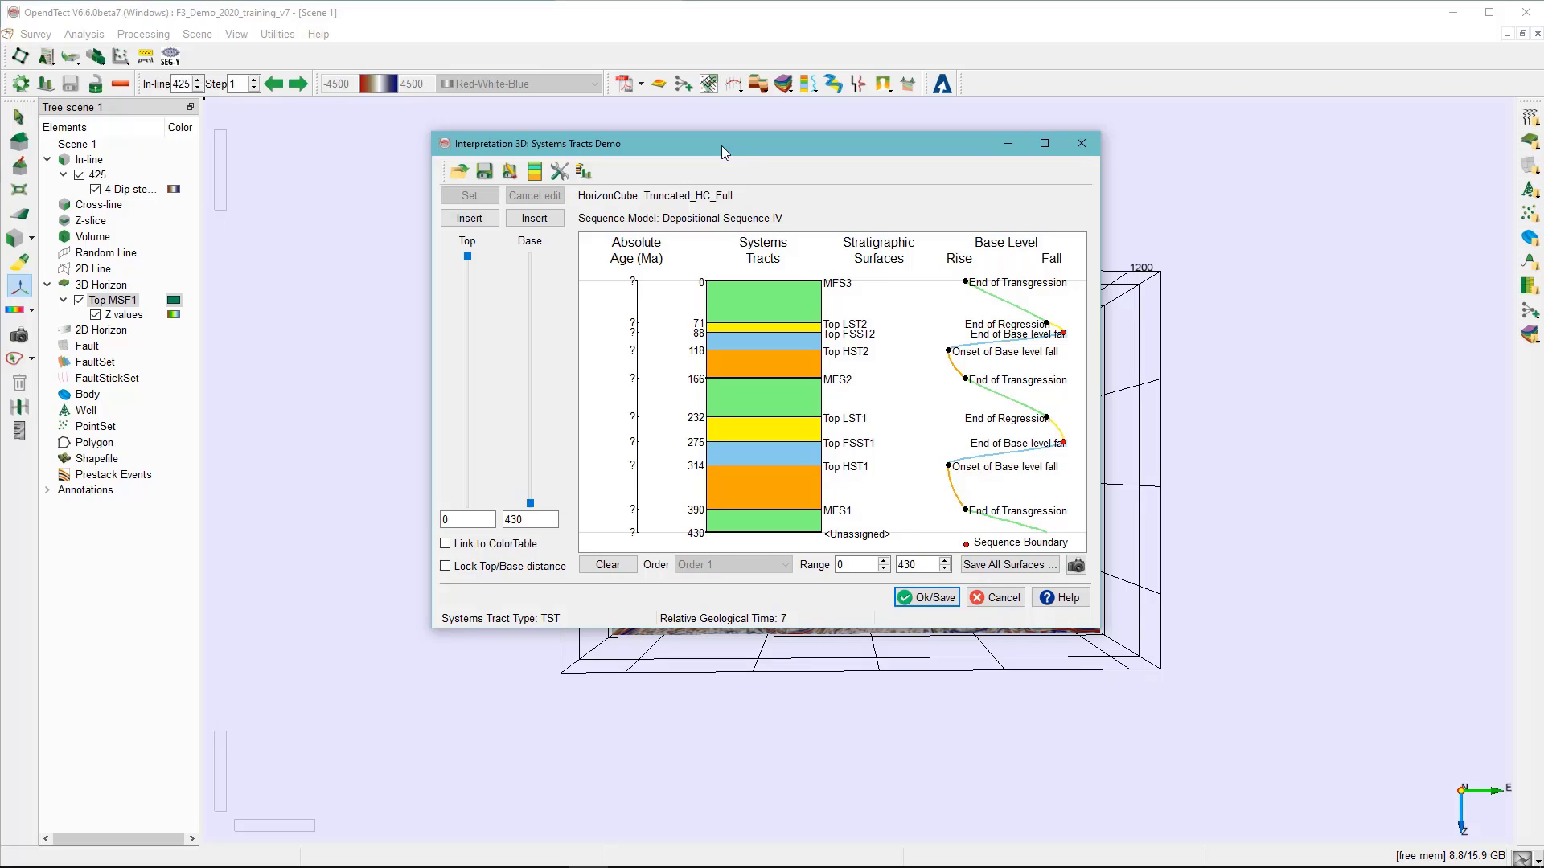
pyautogui.moveTo(692, 187)
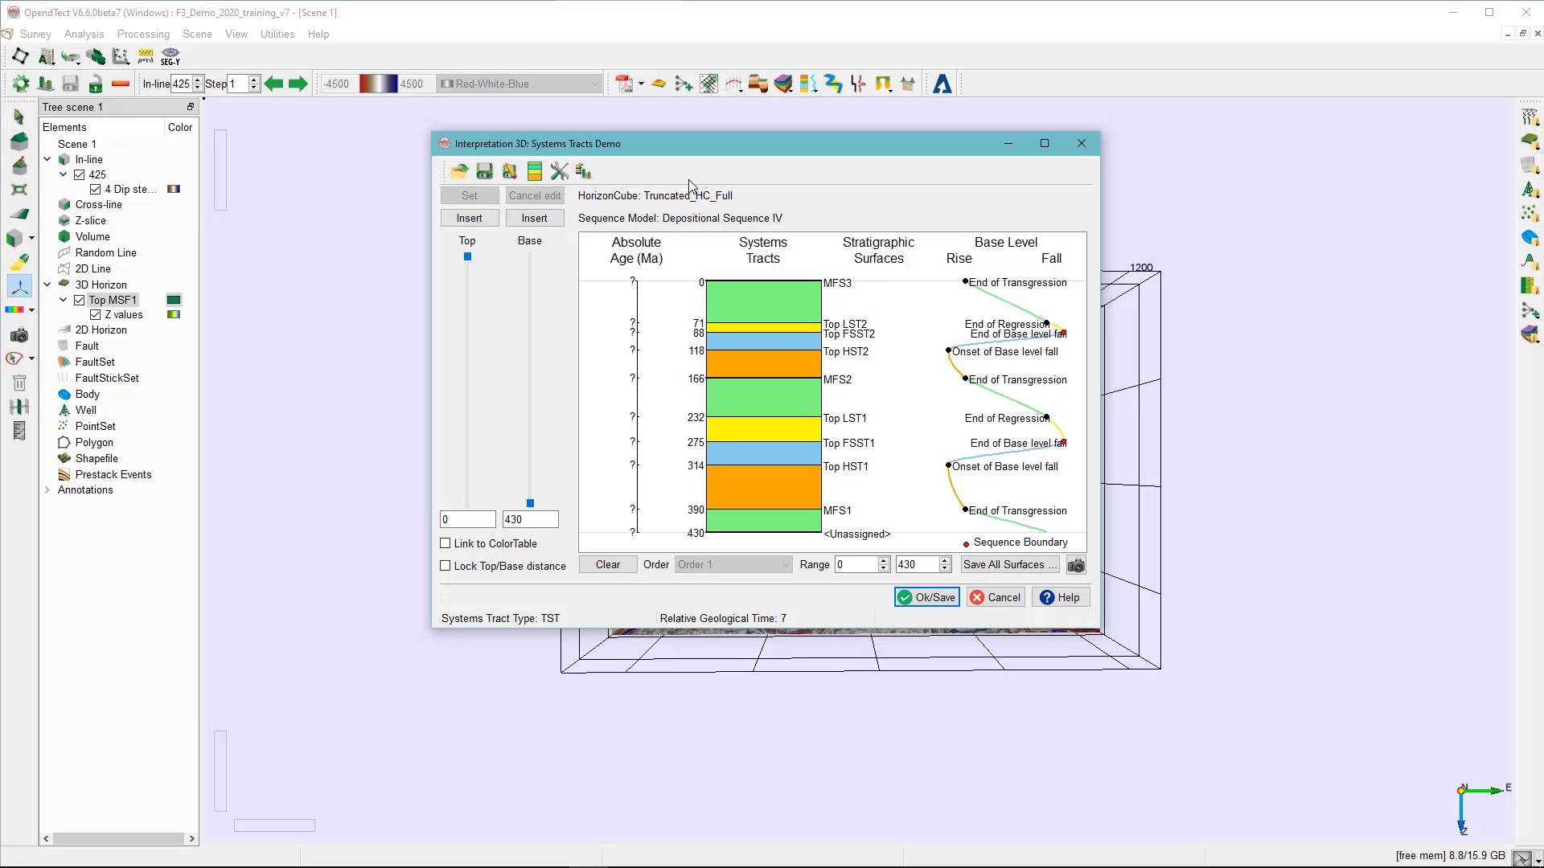
pyautogui.moveTo(731, 207)
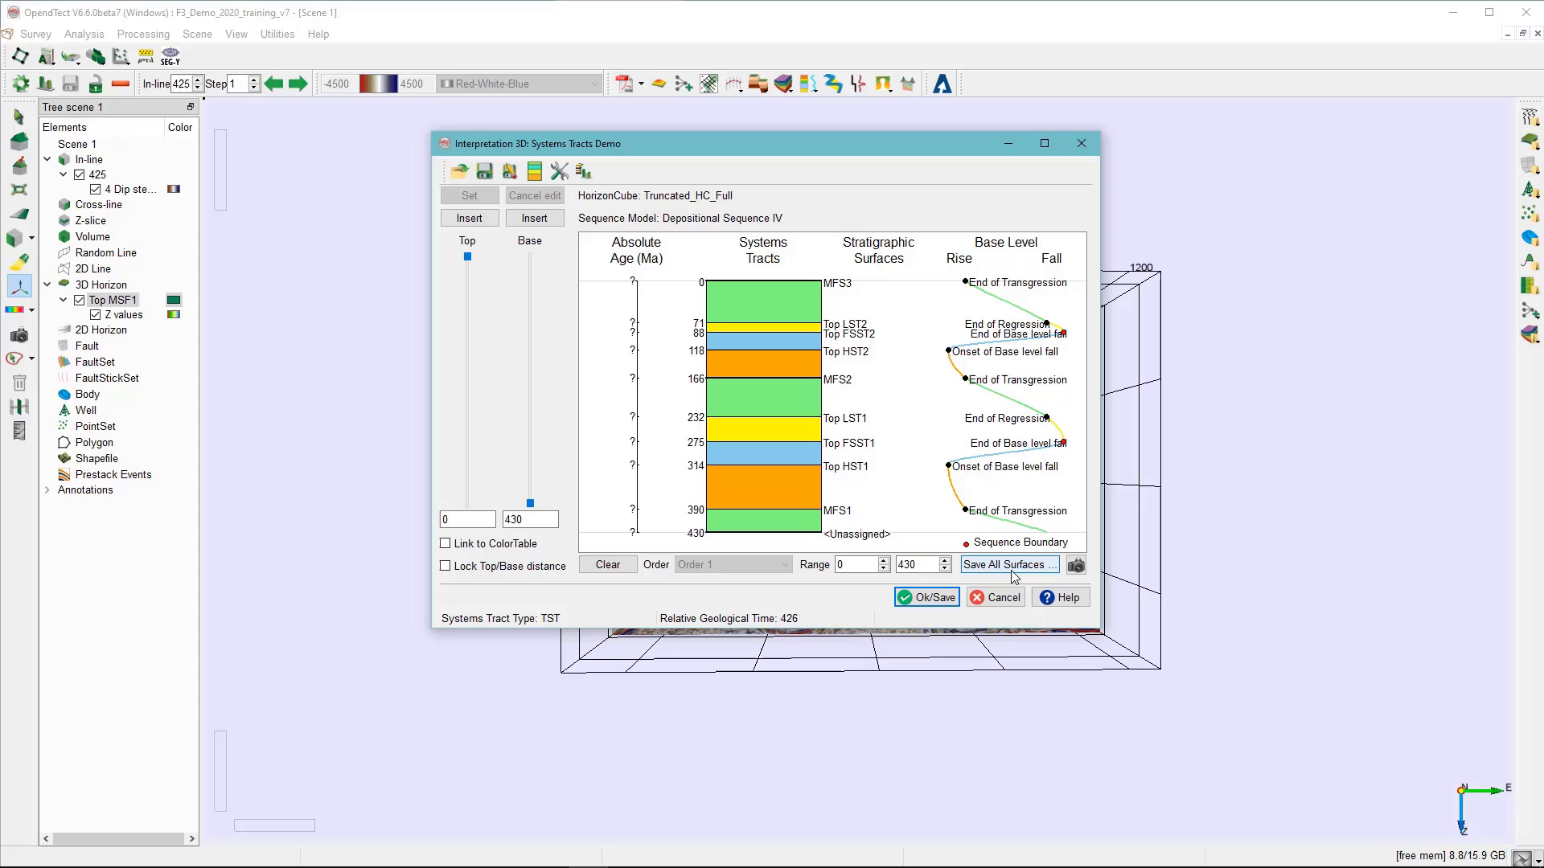
pyautogui.moveTo(1010, 573)
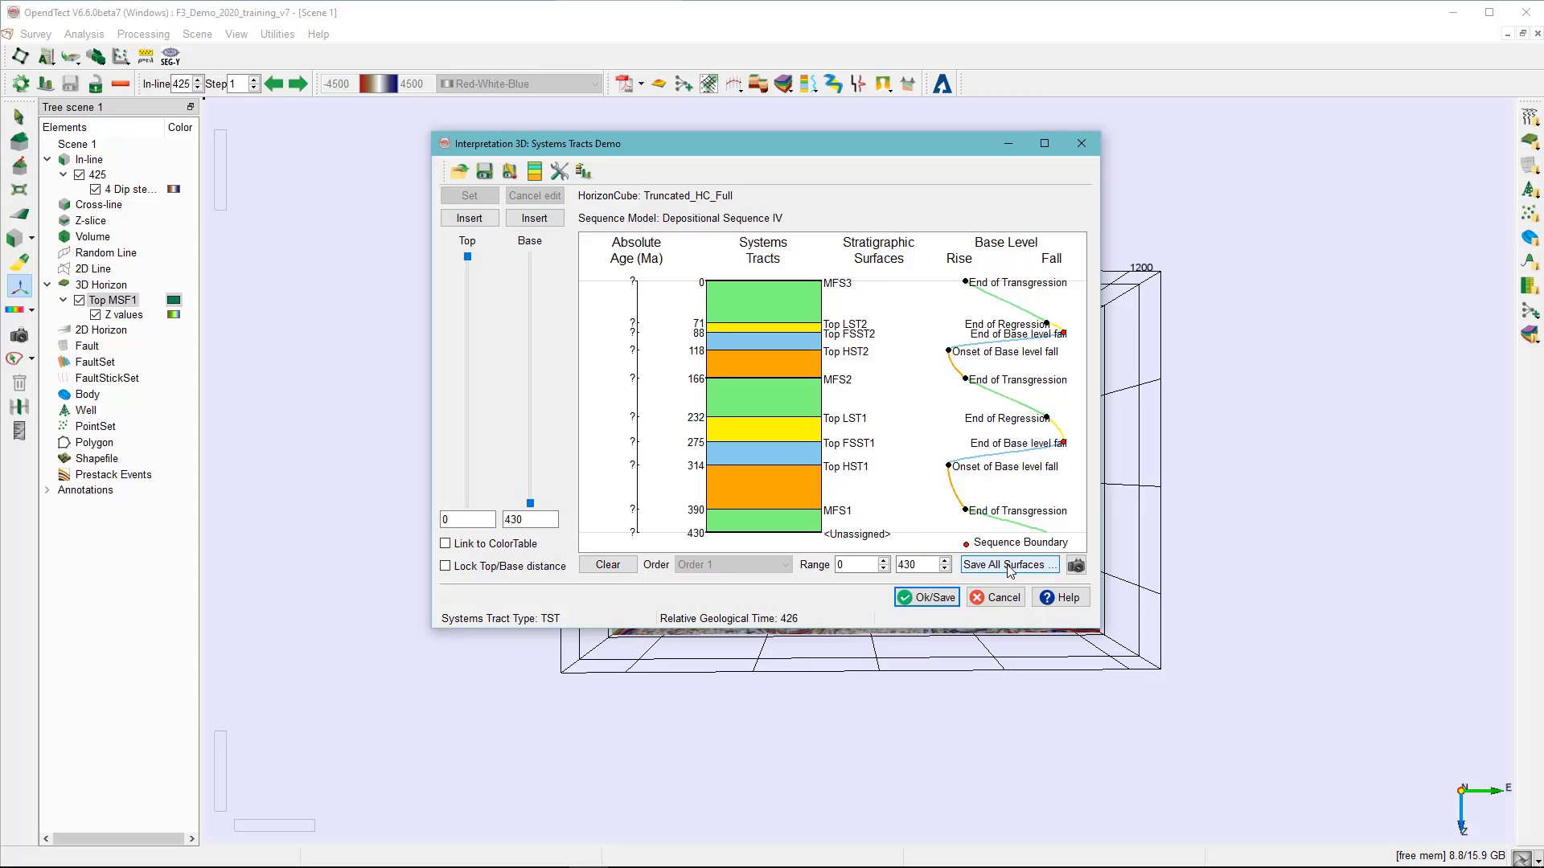
# Step: Queue Top HST2 and the remaining surfaces for saving as 'Top…', then cancel
pyautogui.click(1007, 565)
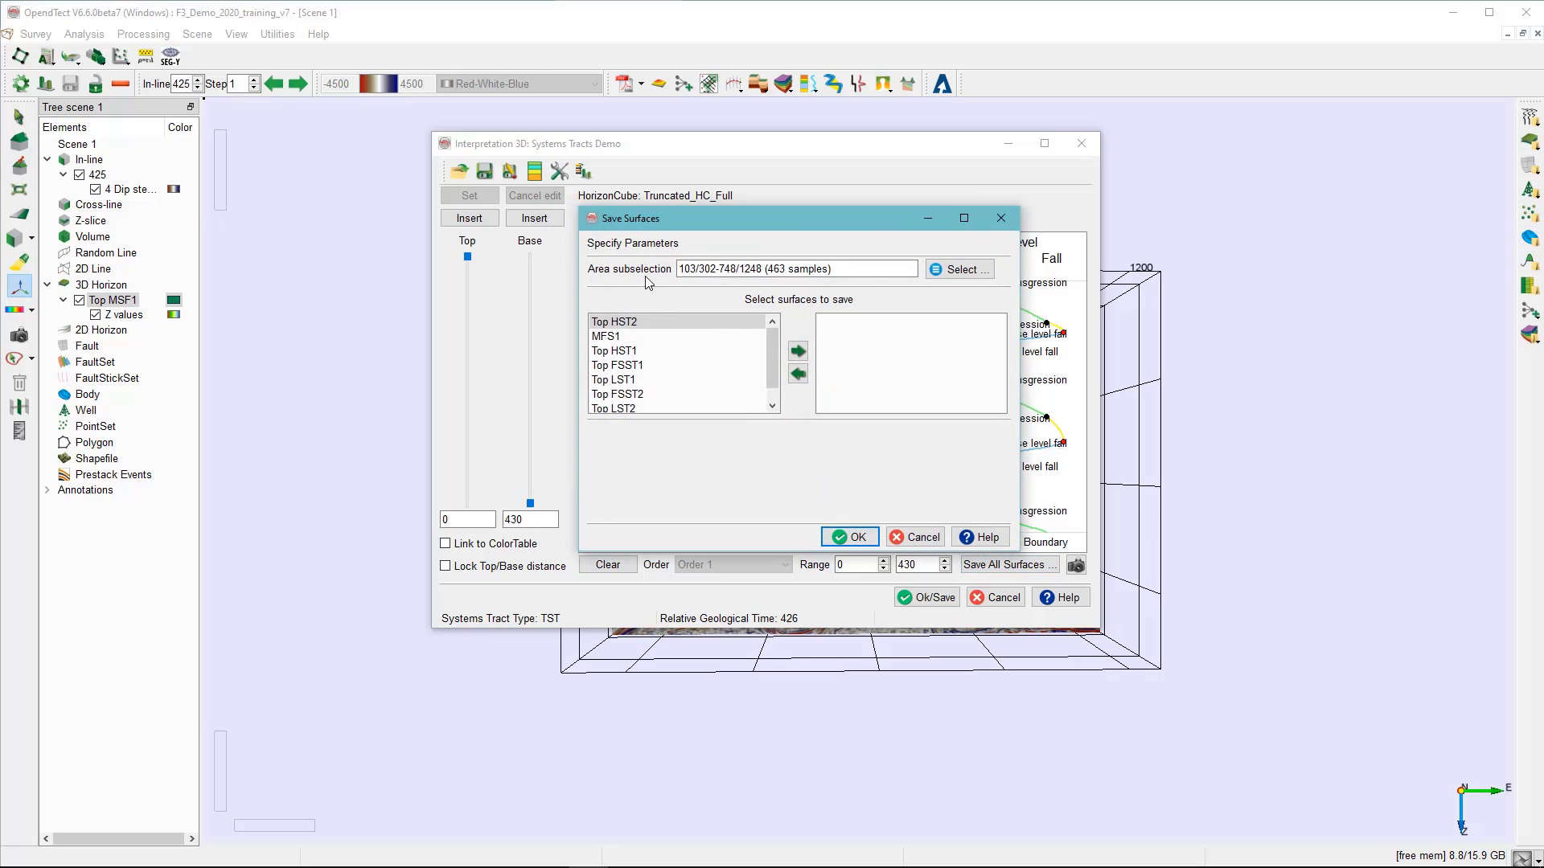
pyautogui.click(613, 350)
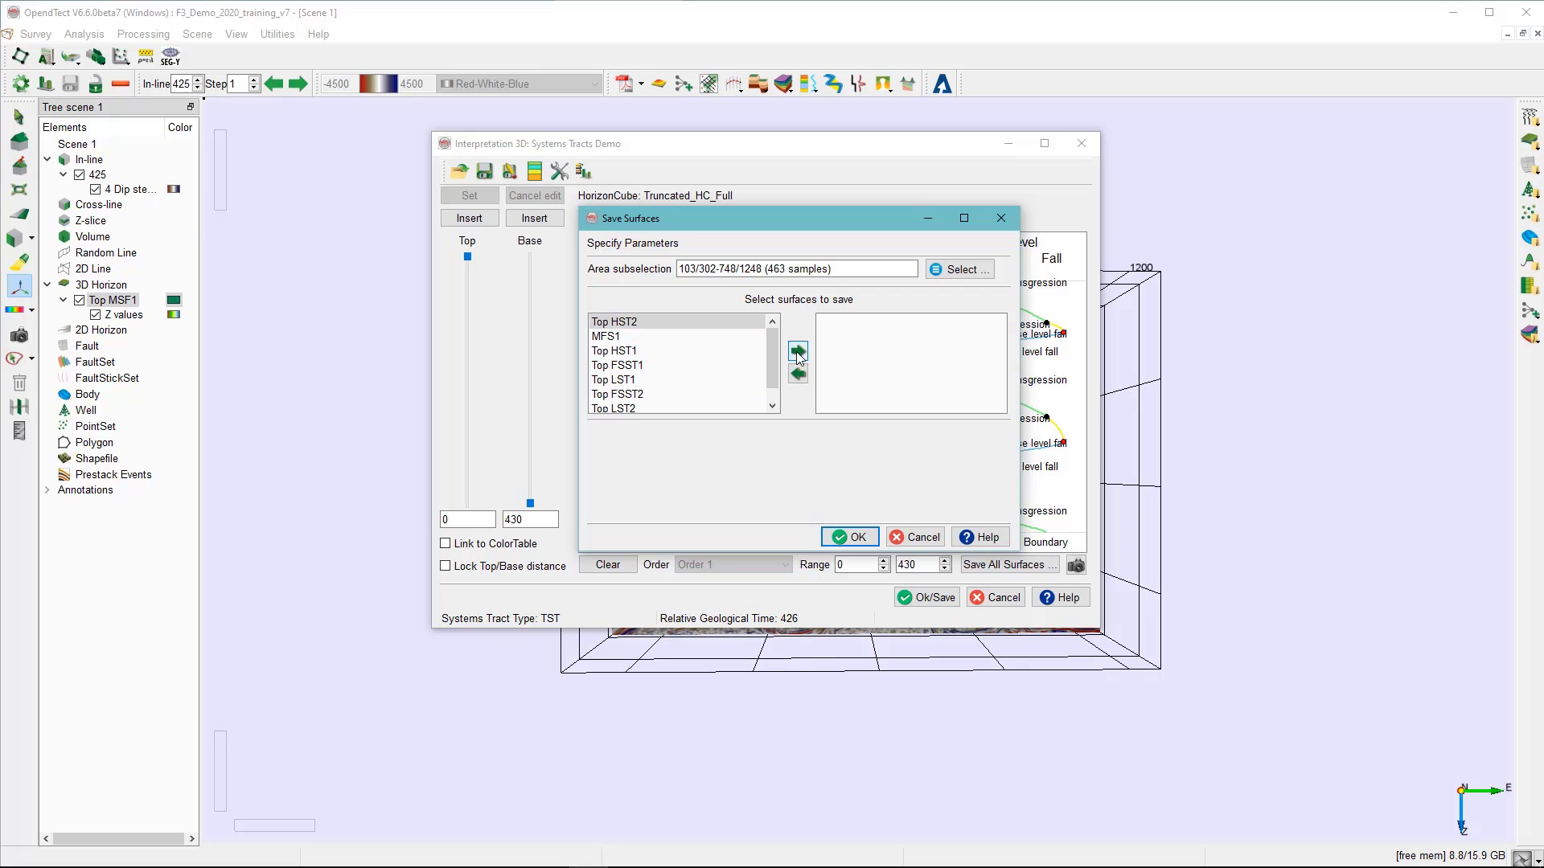
pyautogui.click(797, 354)
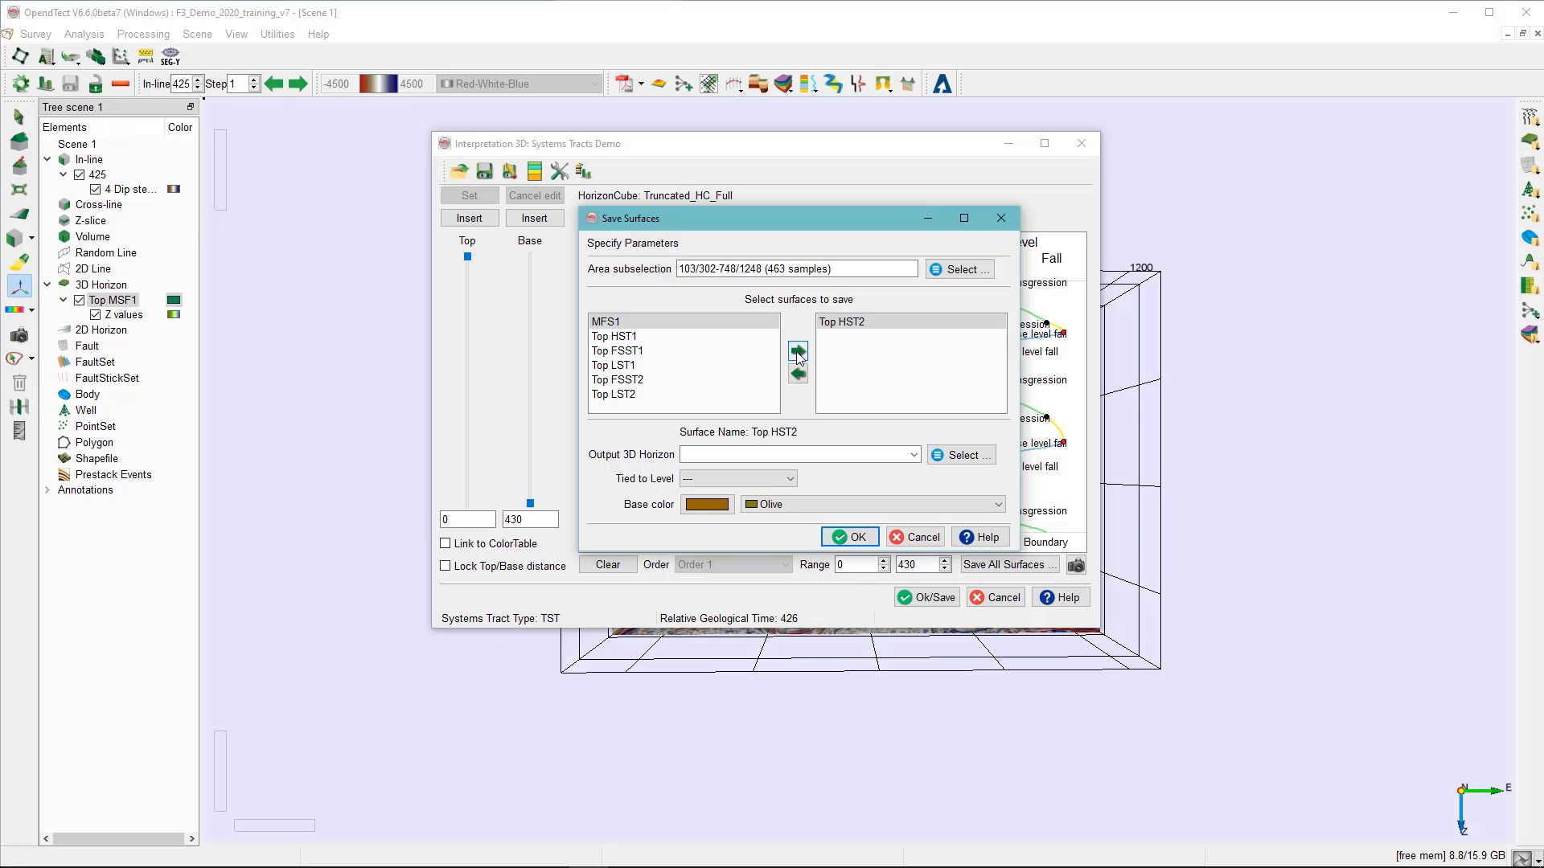
pyautogui.click(797, 351)
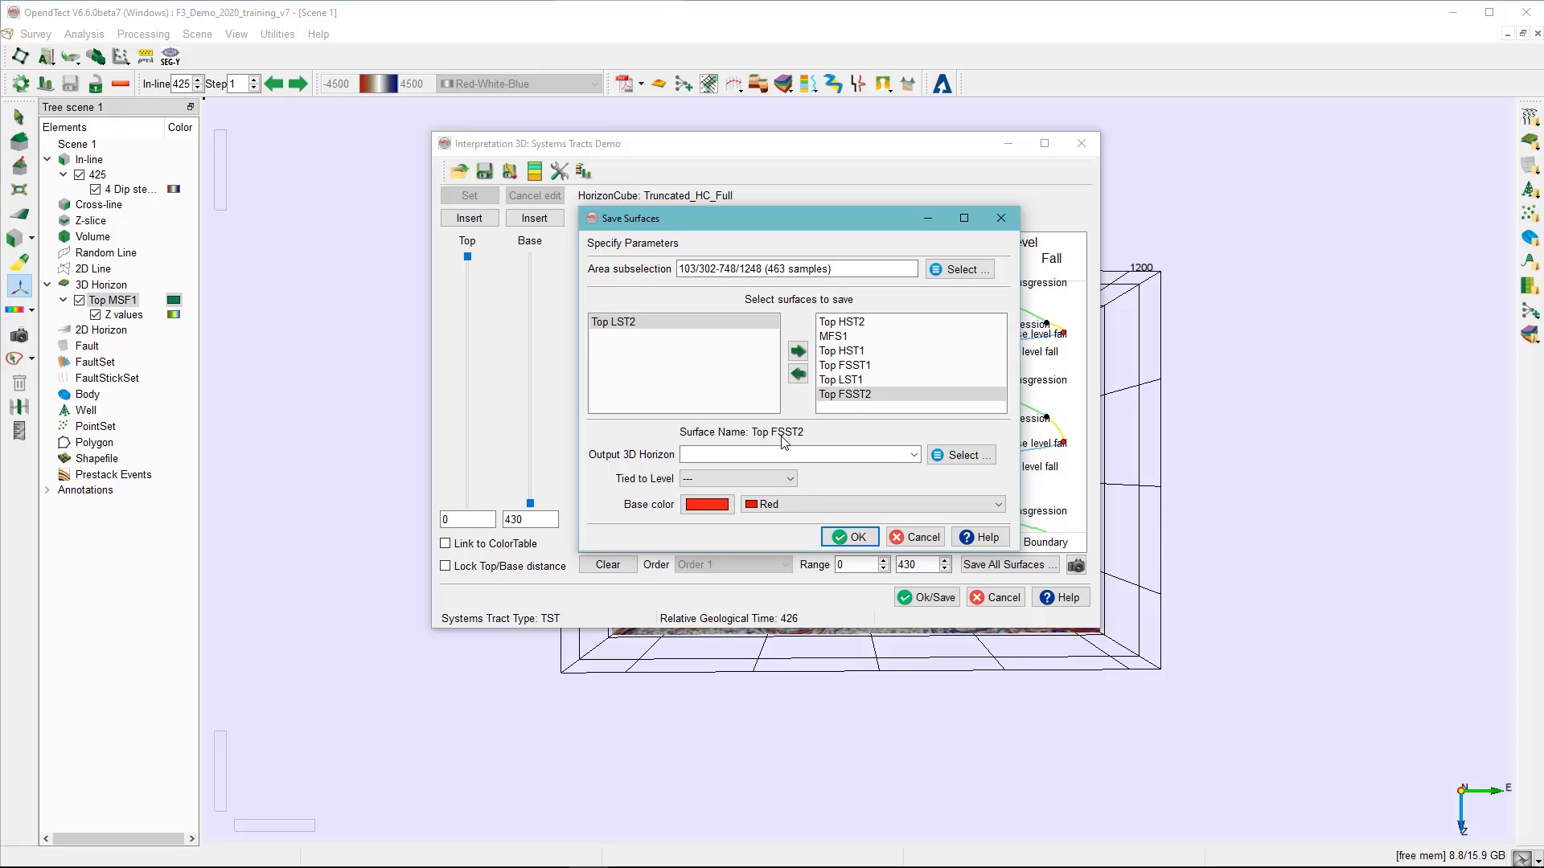
pyautogui.click(797, 453)
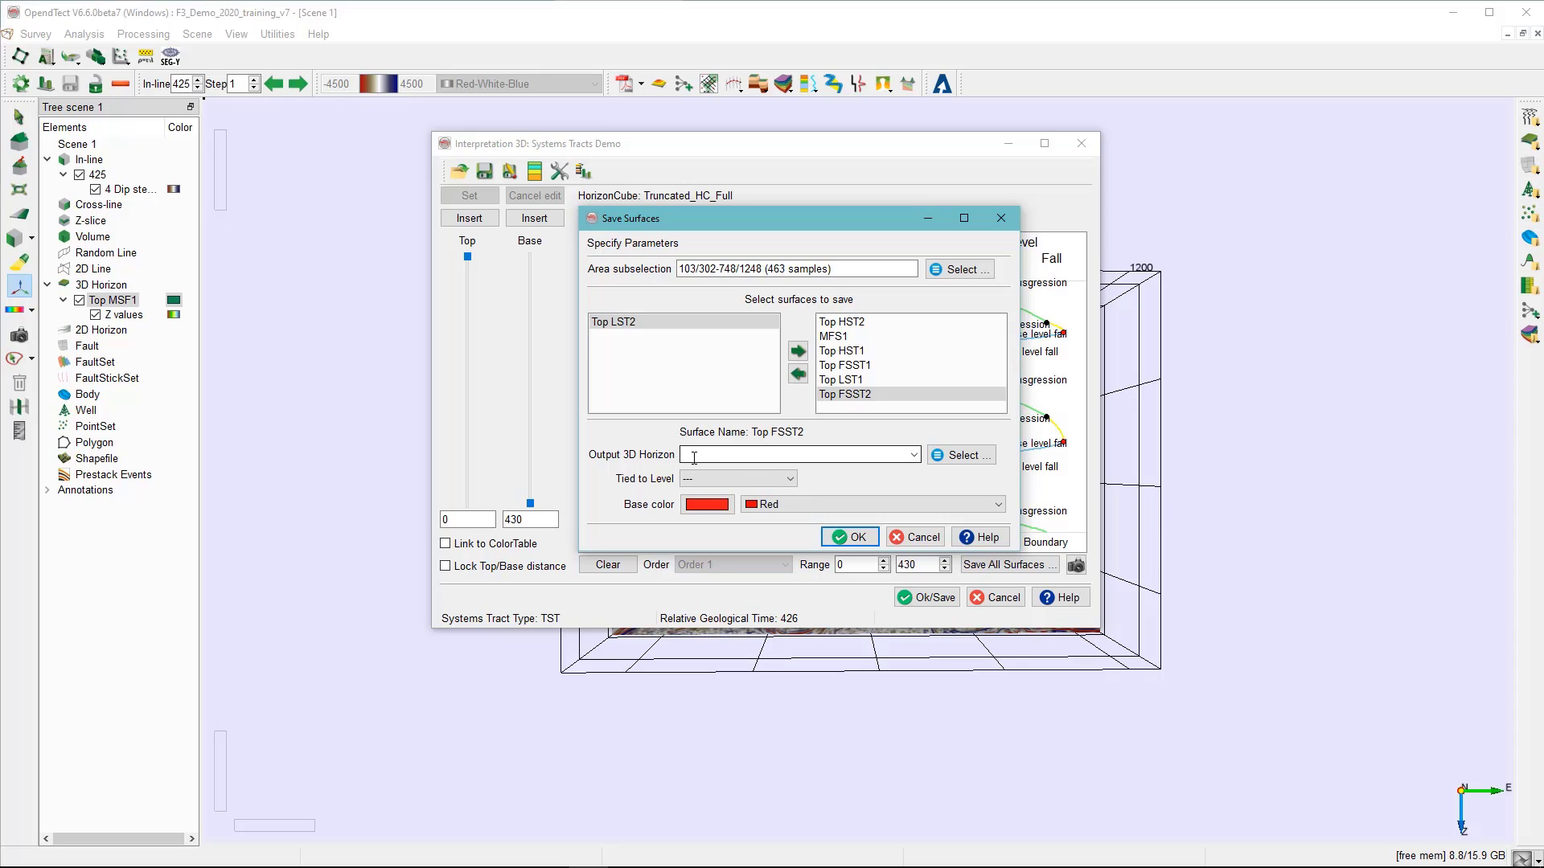
pyautogui.write('Top HST2')
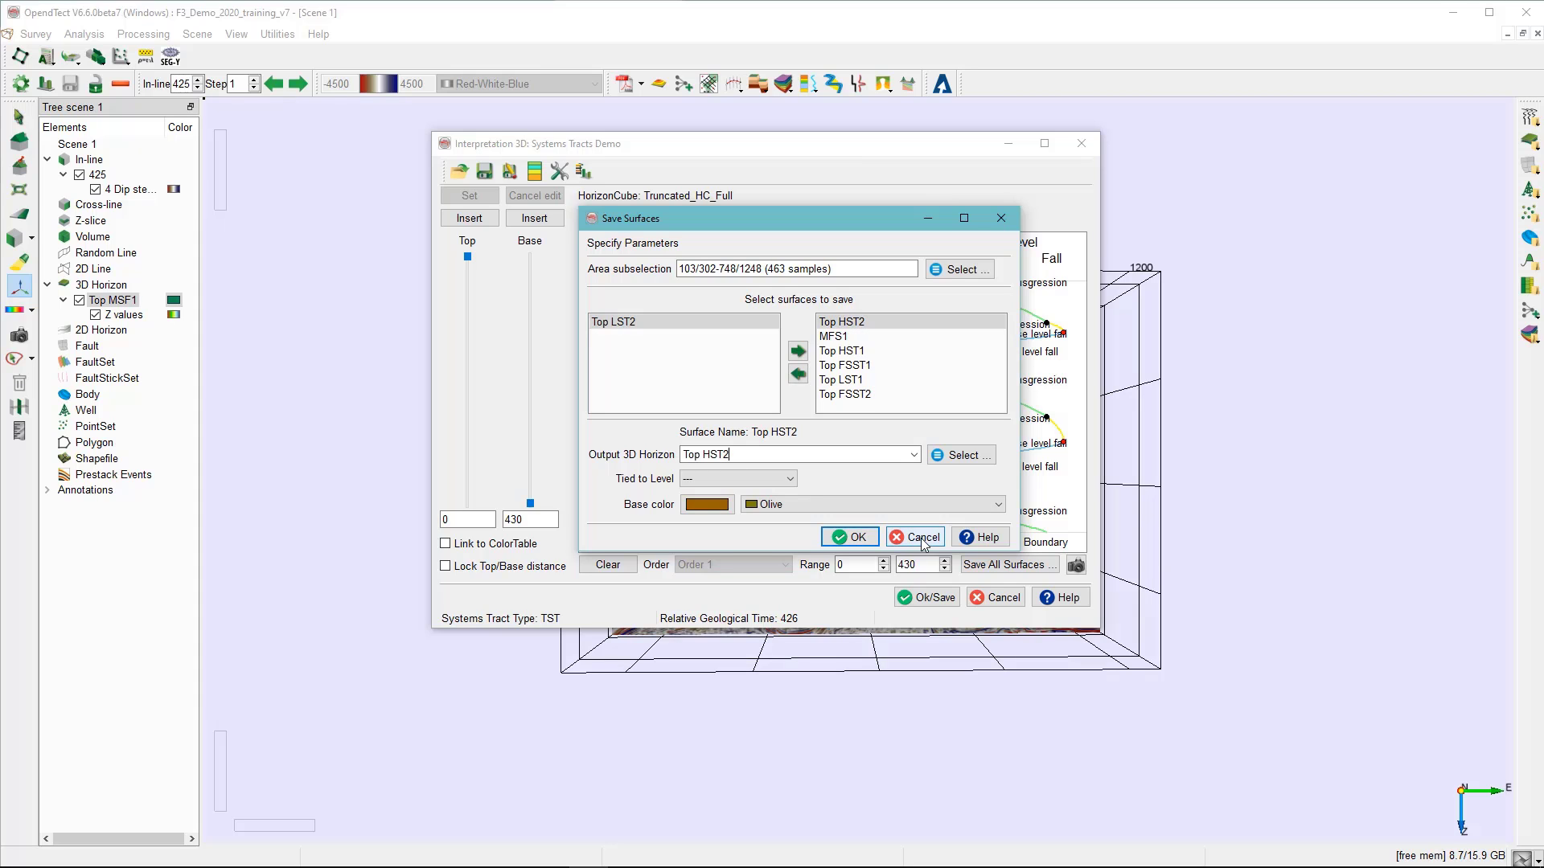
pyautogui.click(914, 536)
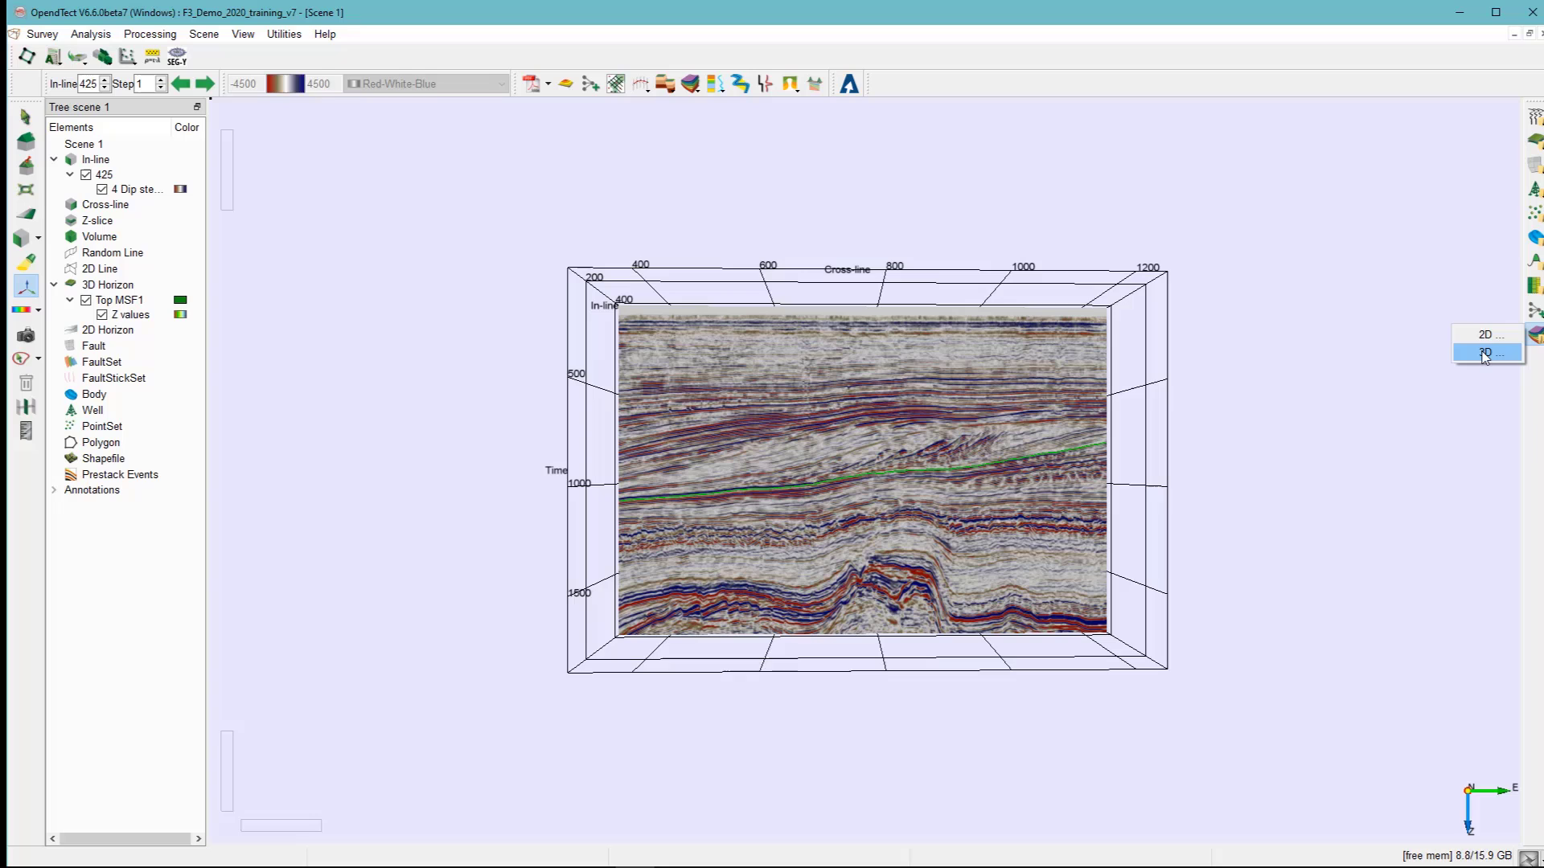
# Step: Open Manage 3D HorizonCube on Continuous_HC_Full and launch Extract Horizons
pyautogui.click(1486, 353)
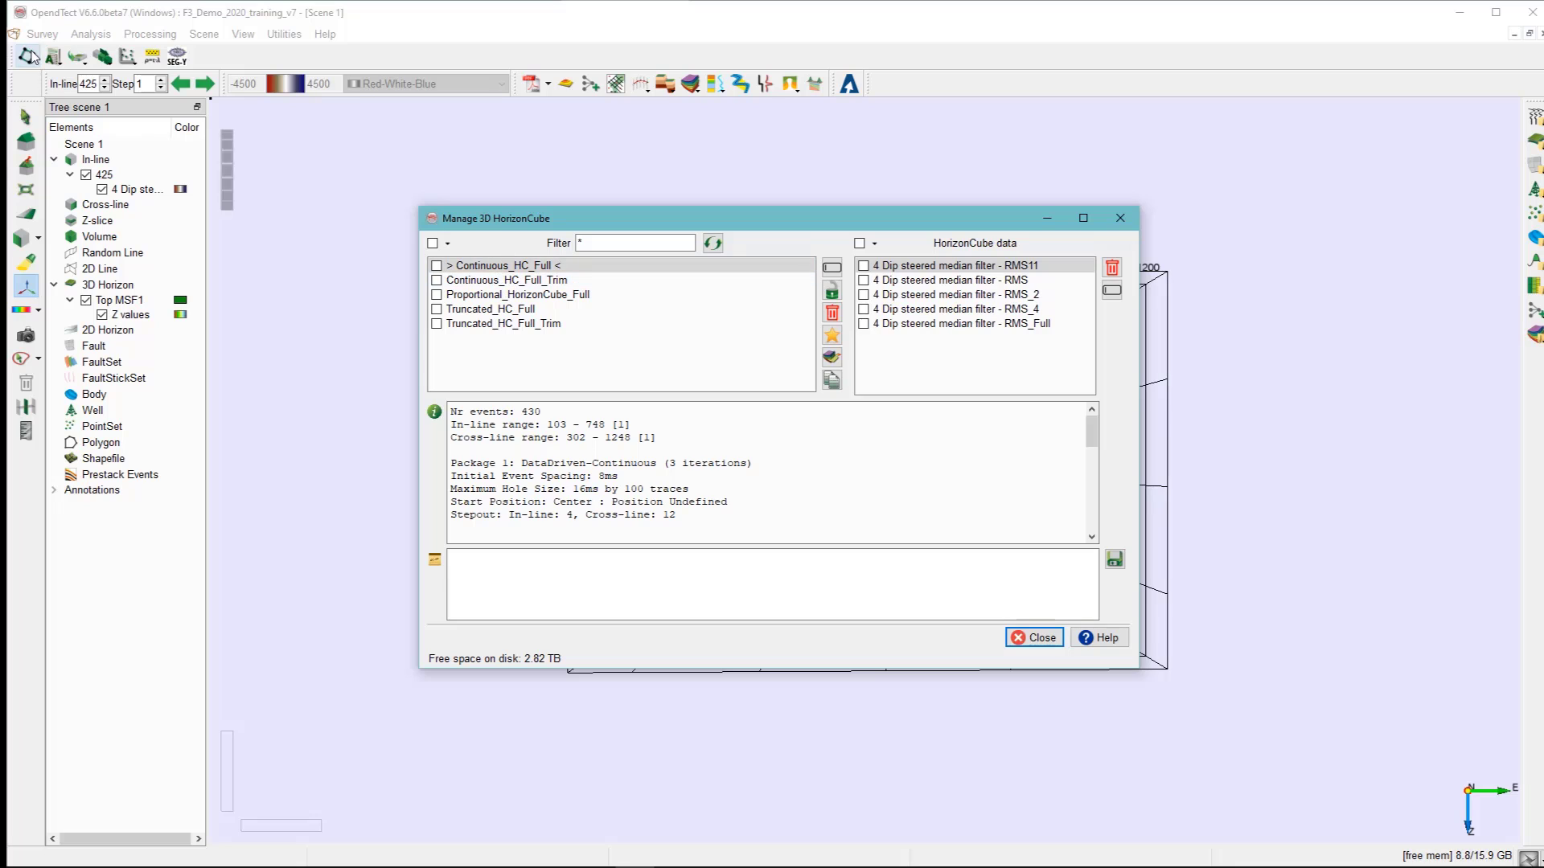
pyautogui.click(42, 33)
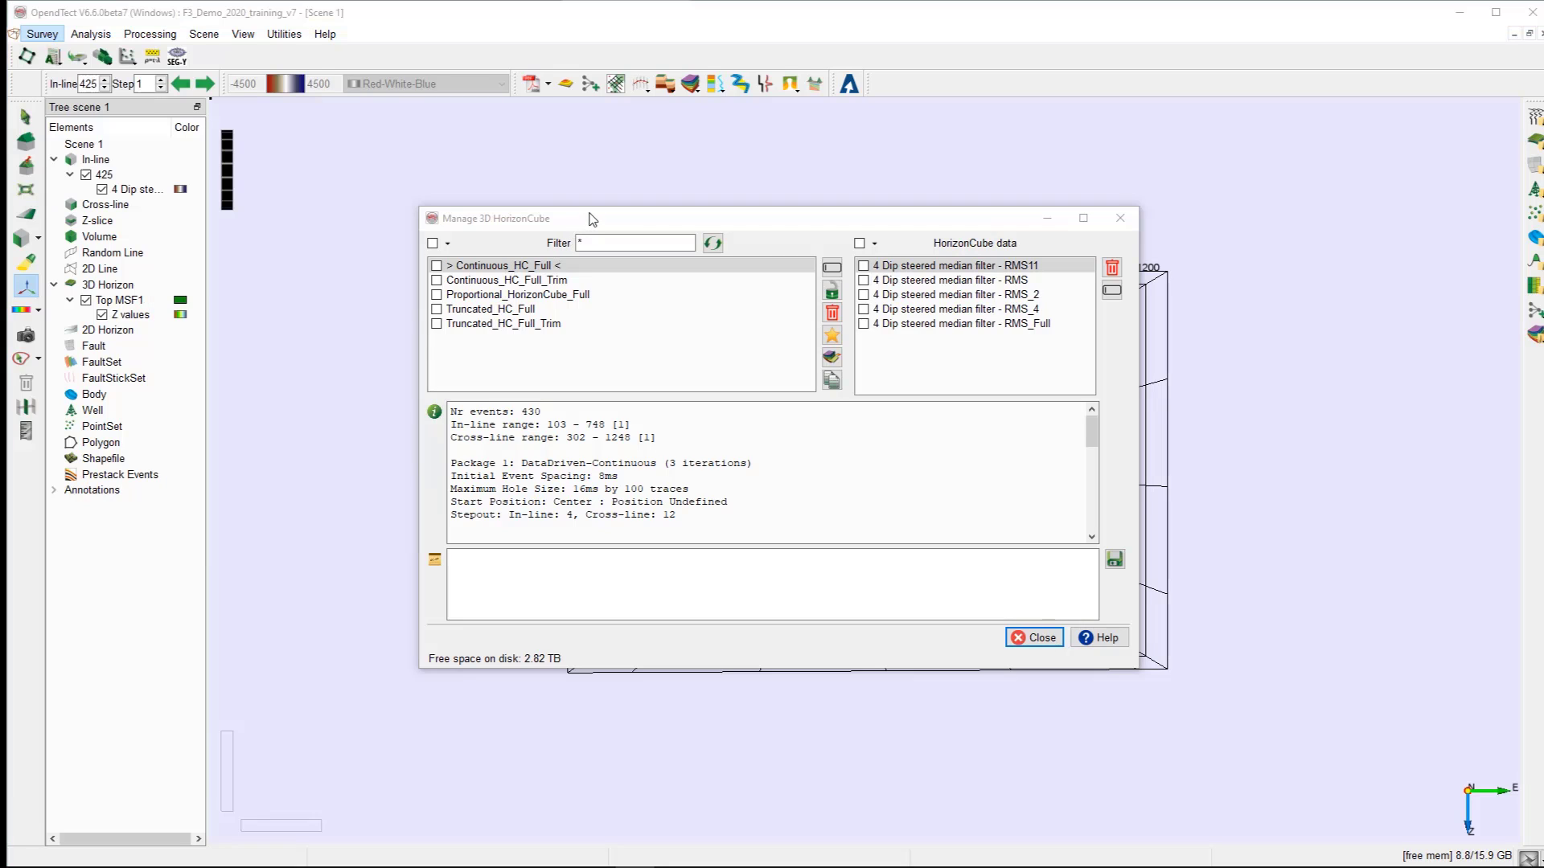
pyautogui.click(505, 264)
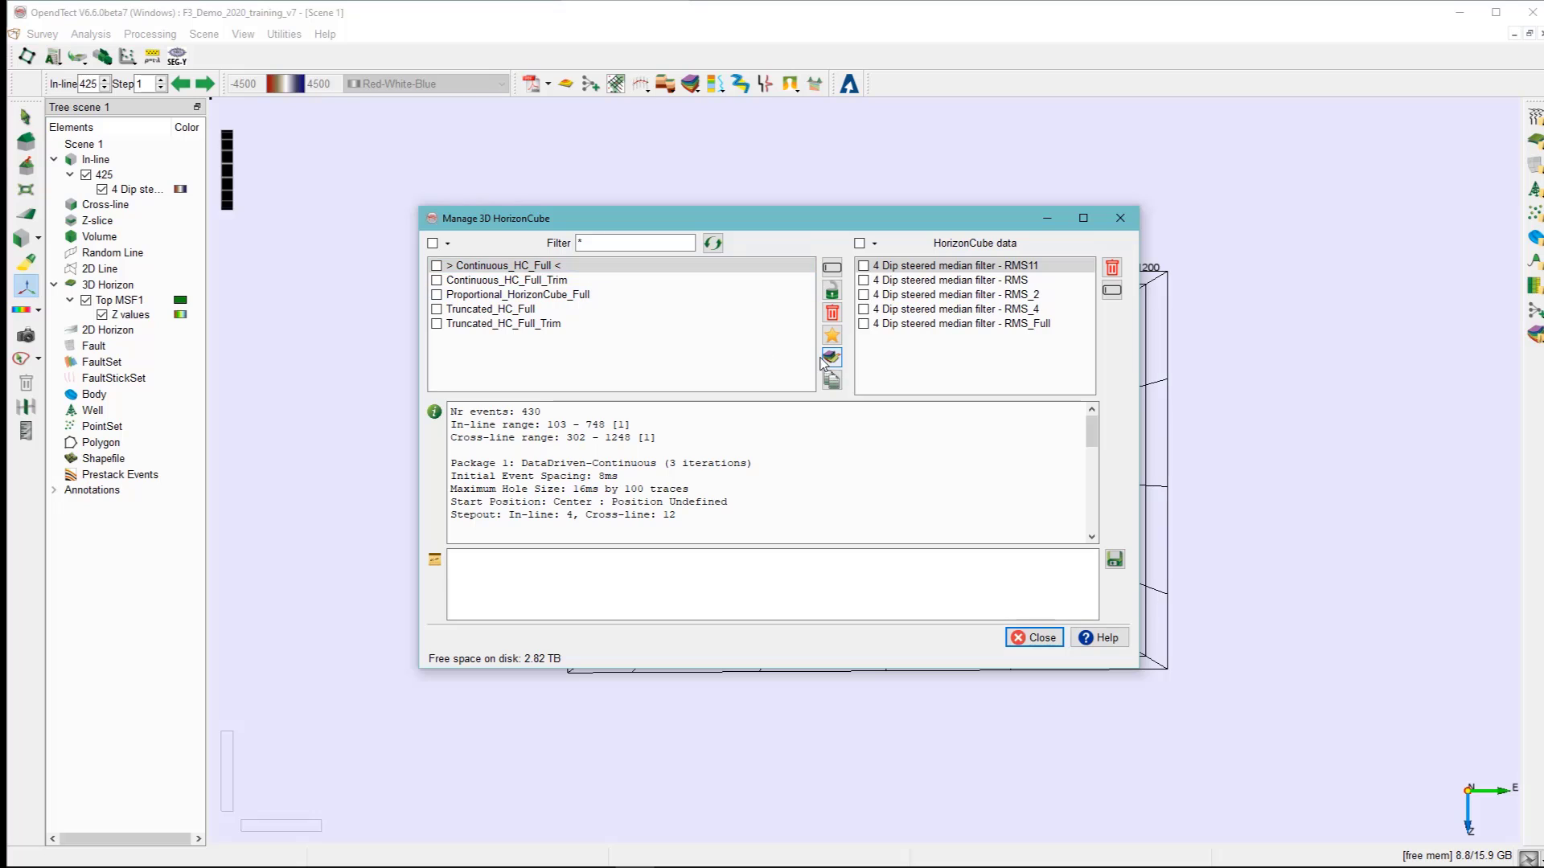
pyautogui.moveTo(831, 357)
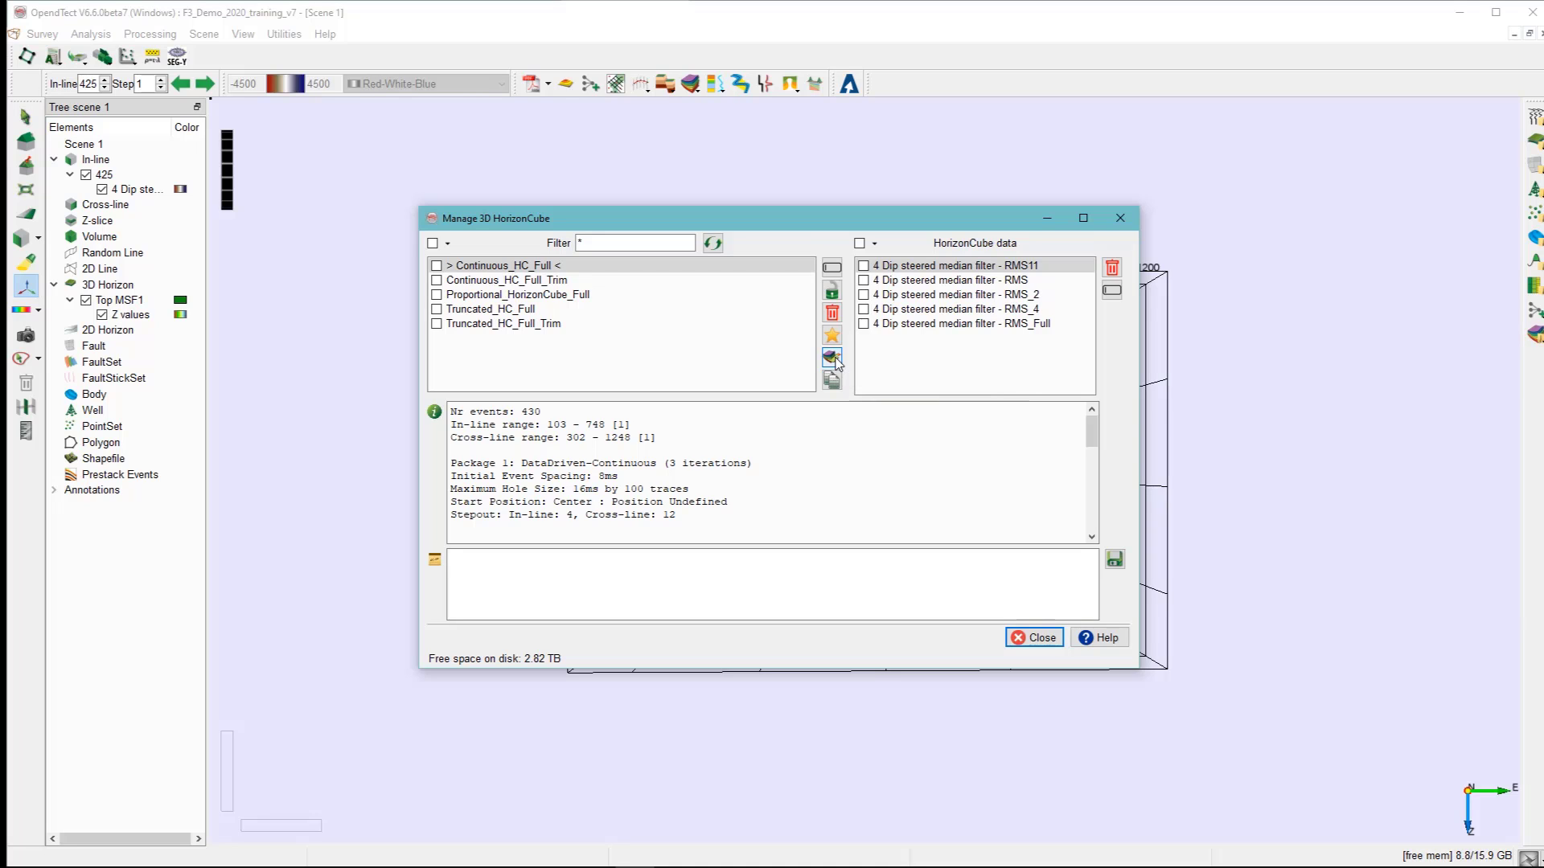
pyautogui.click(831, 357)
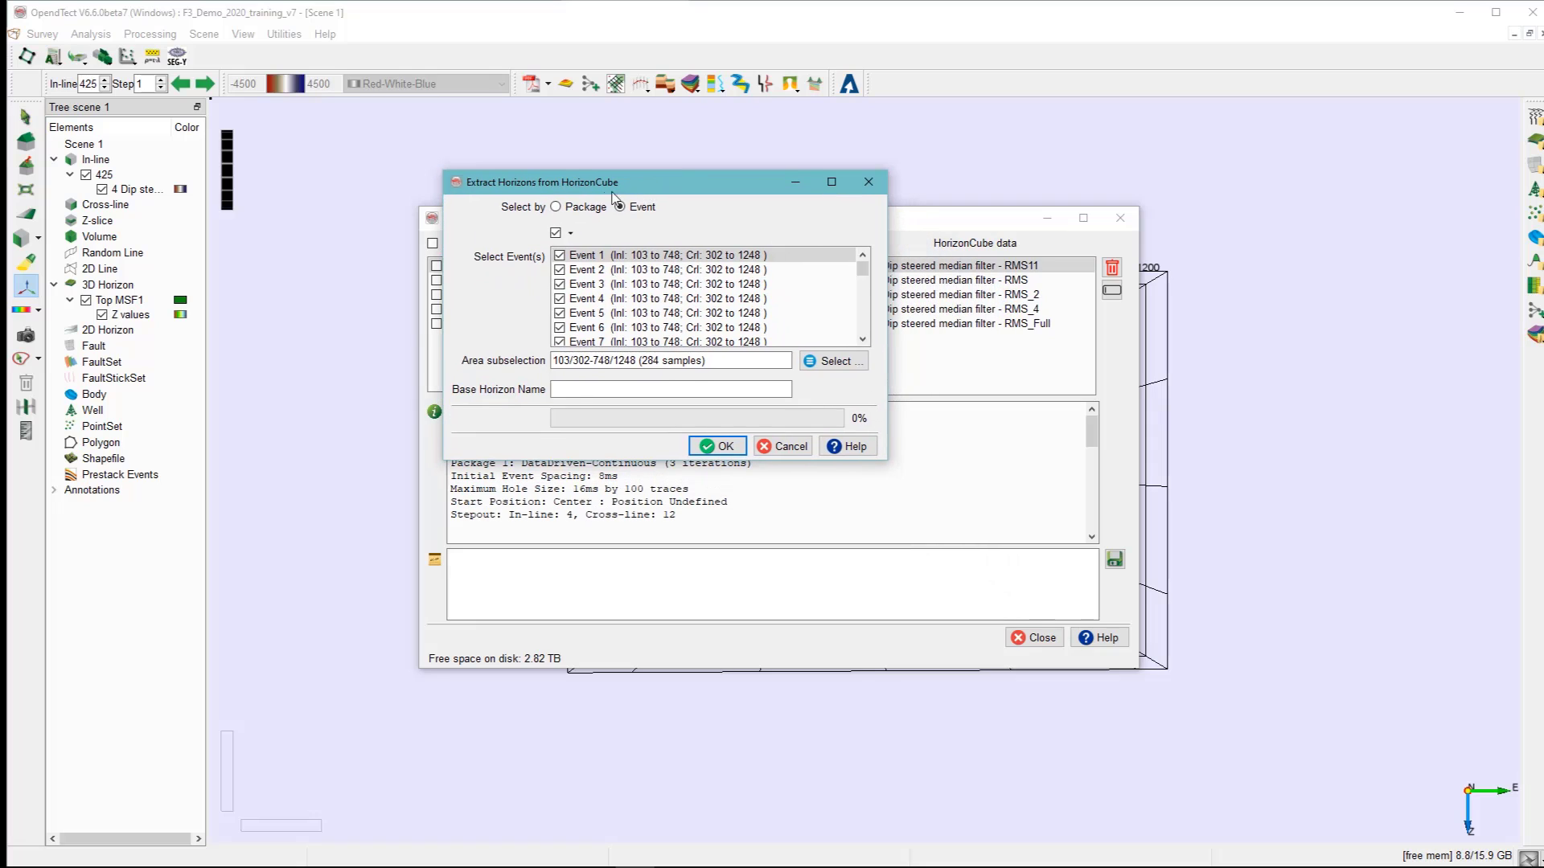
# Step: Extract horizons for only Event 2 and Event 4, then close the HorizonCube manager
pyautogui.click(620, 207)
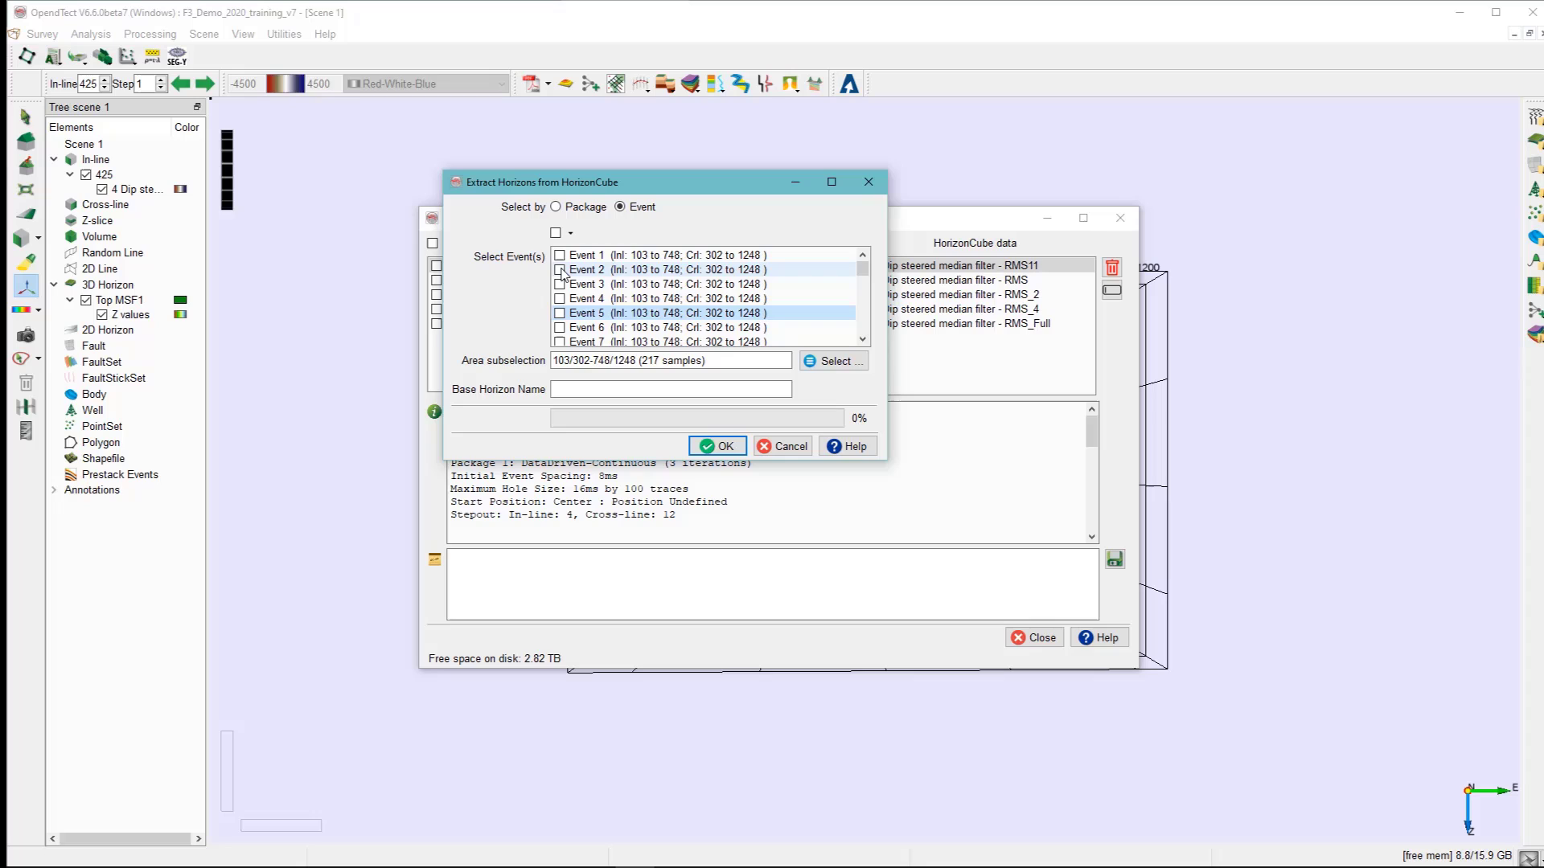
pyautogui.click(560, 298)
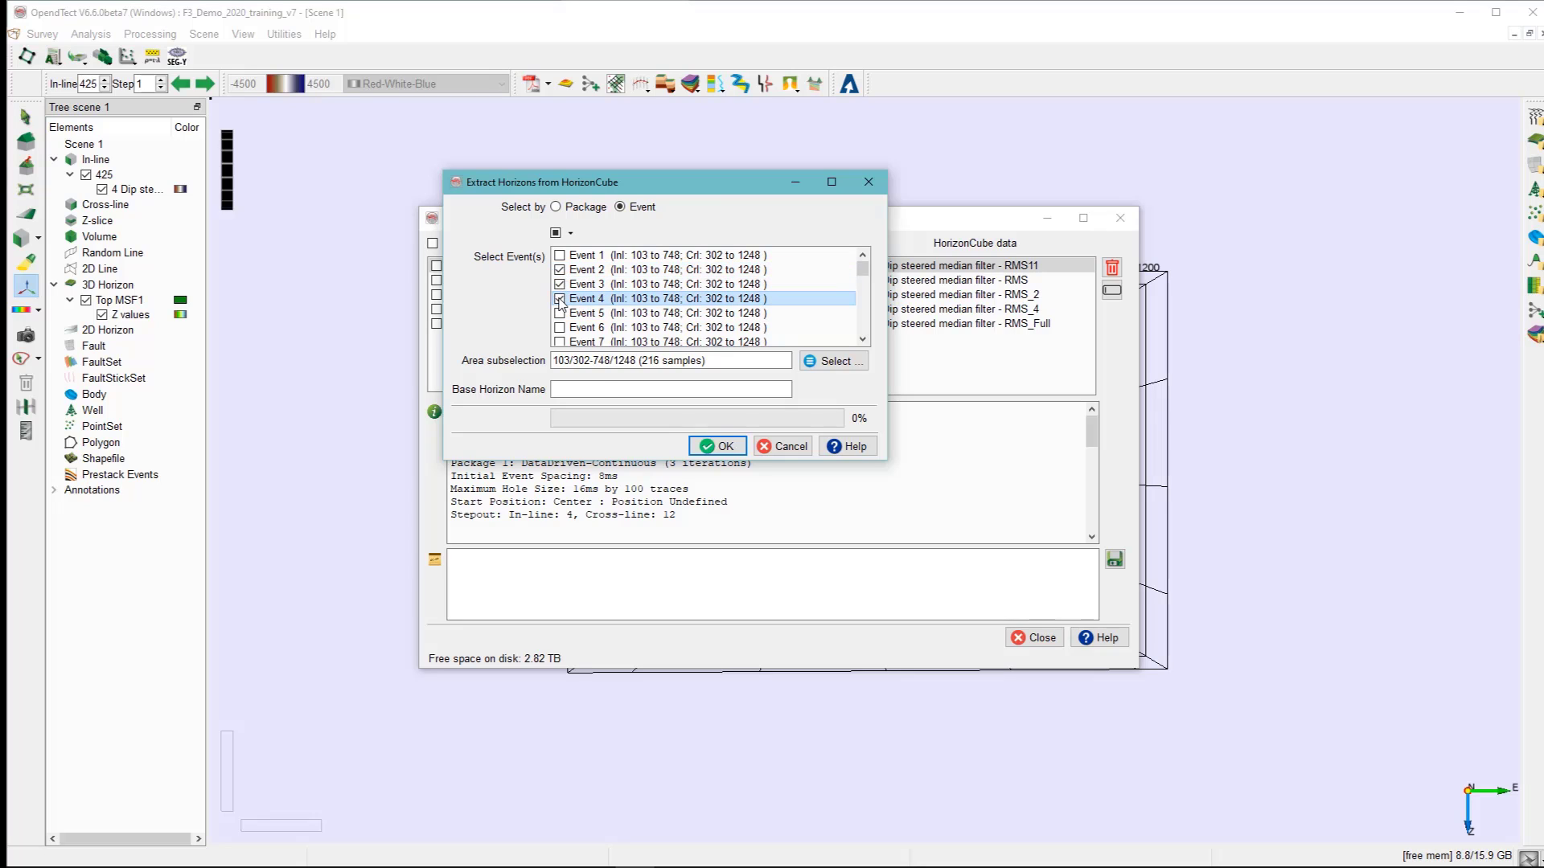
pyautogui.click(670, 389)
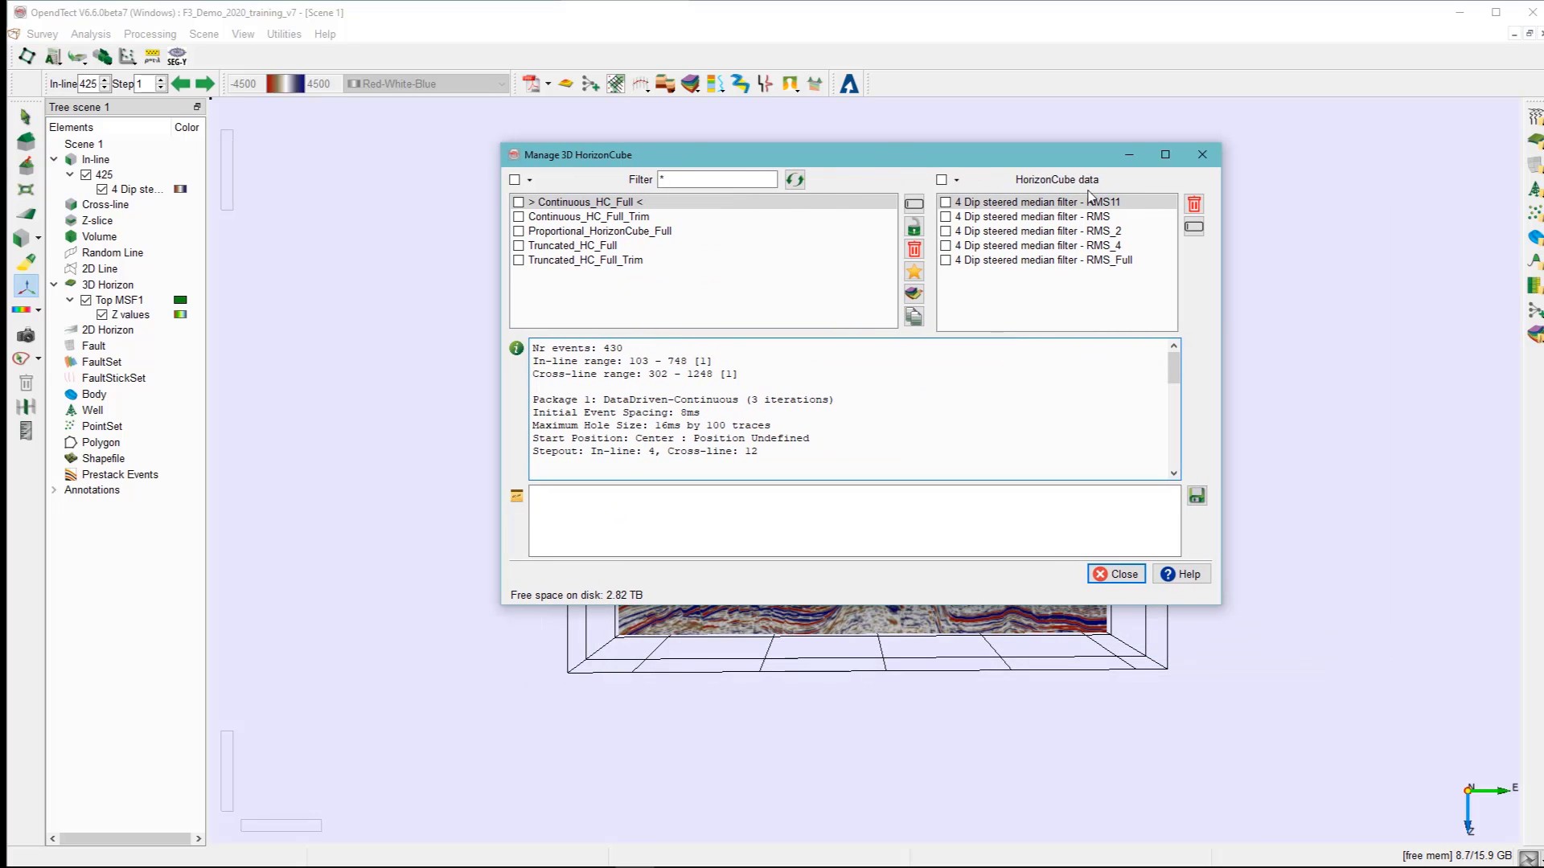
pyautogui.click(1116, 574)
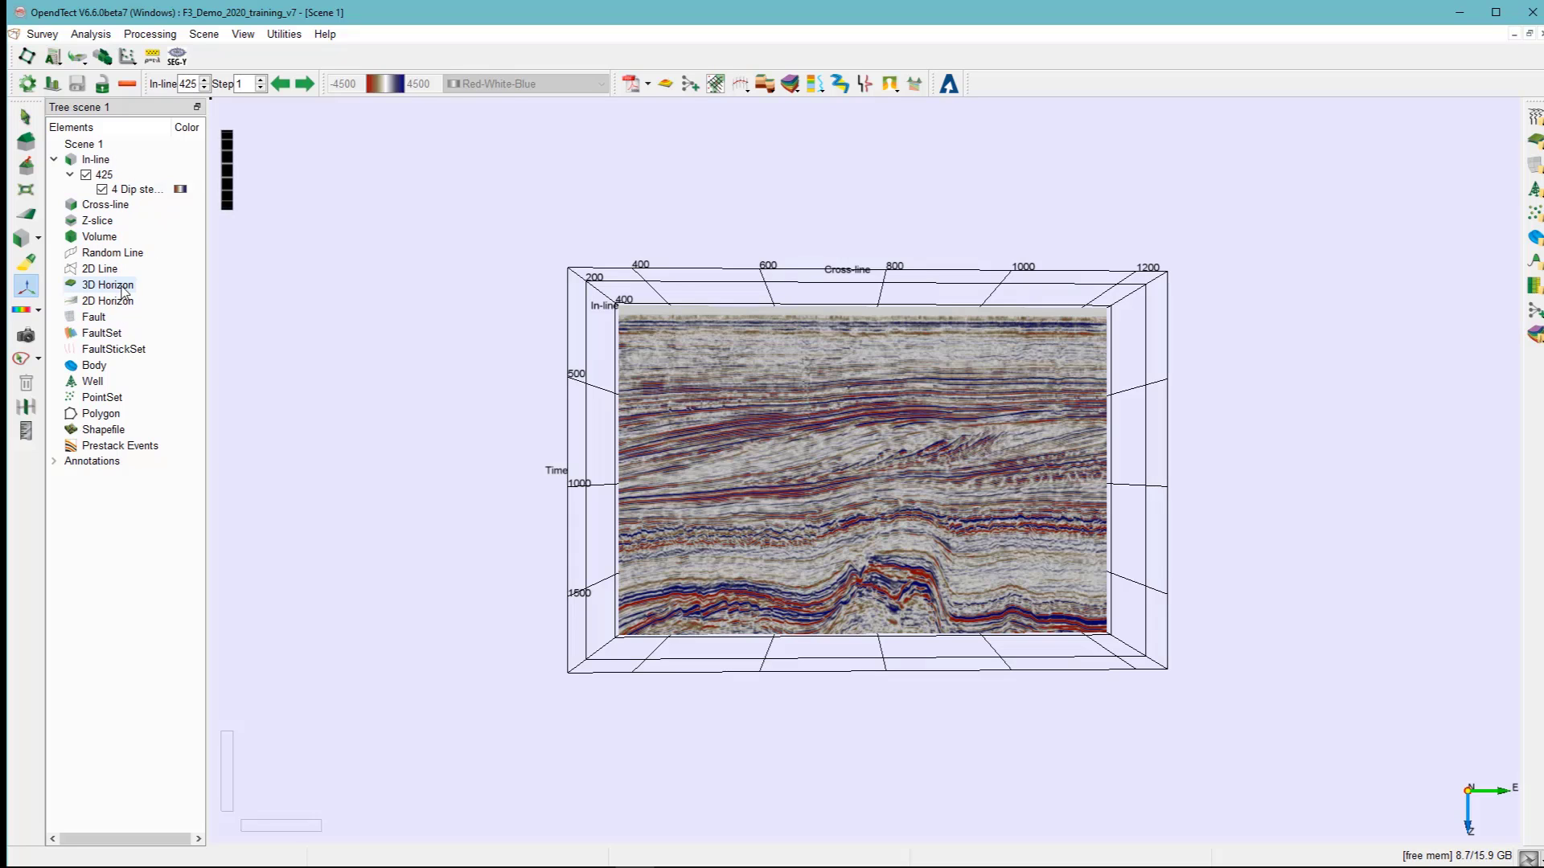
# Step: Add the extracted Event_2_0002 horizon to the scene under 3D Horizon
pyautogui.rightClick(107, 284)
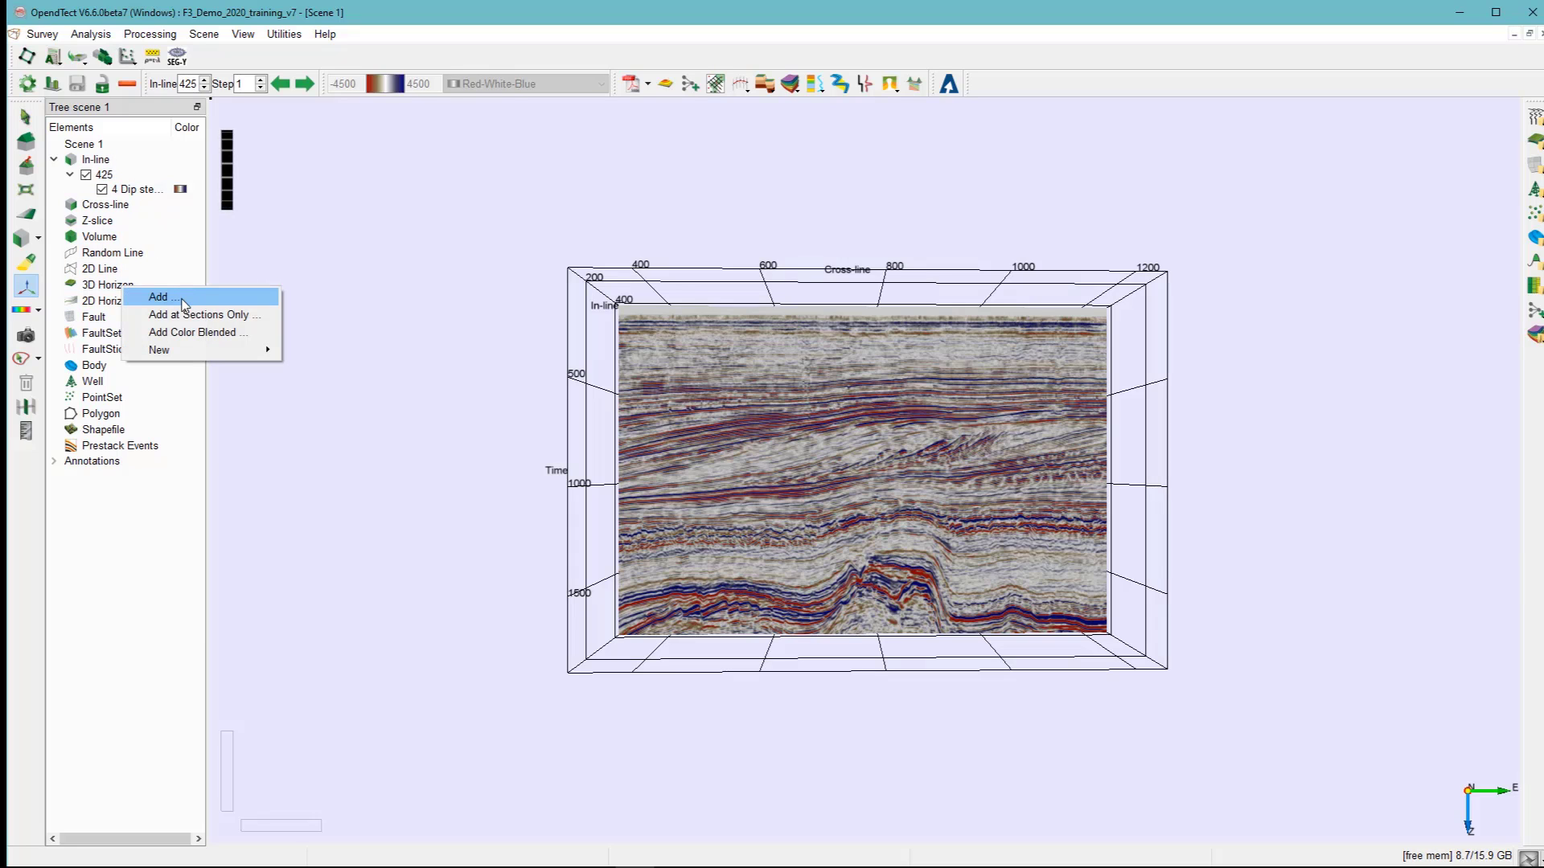
pyautogui.click(158, 296)
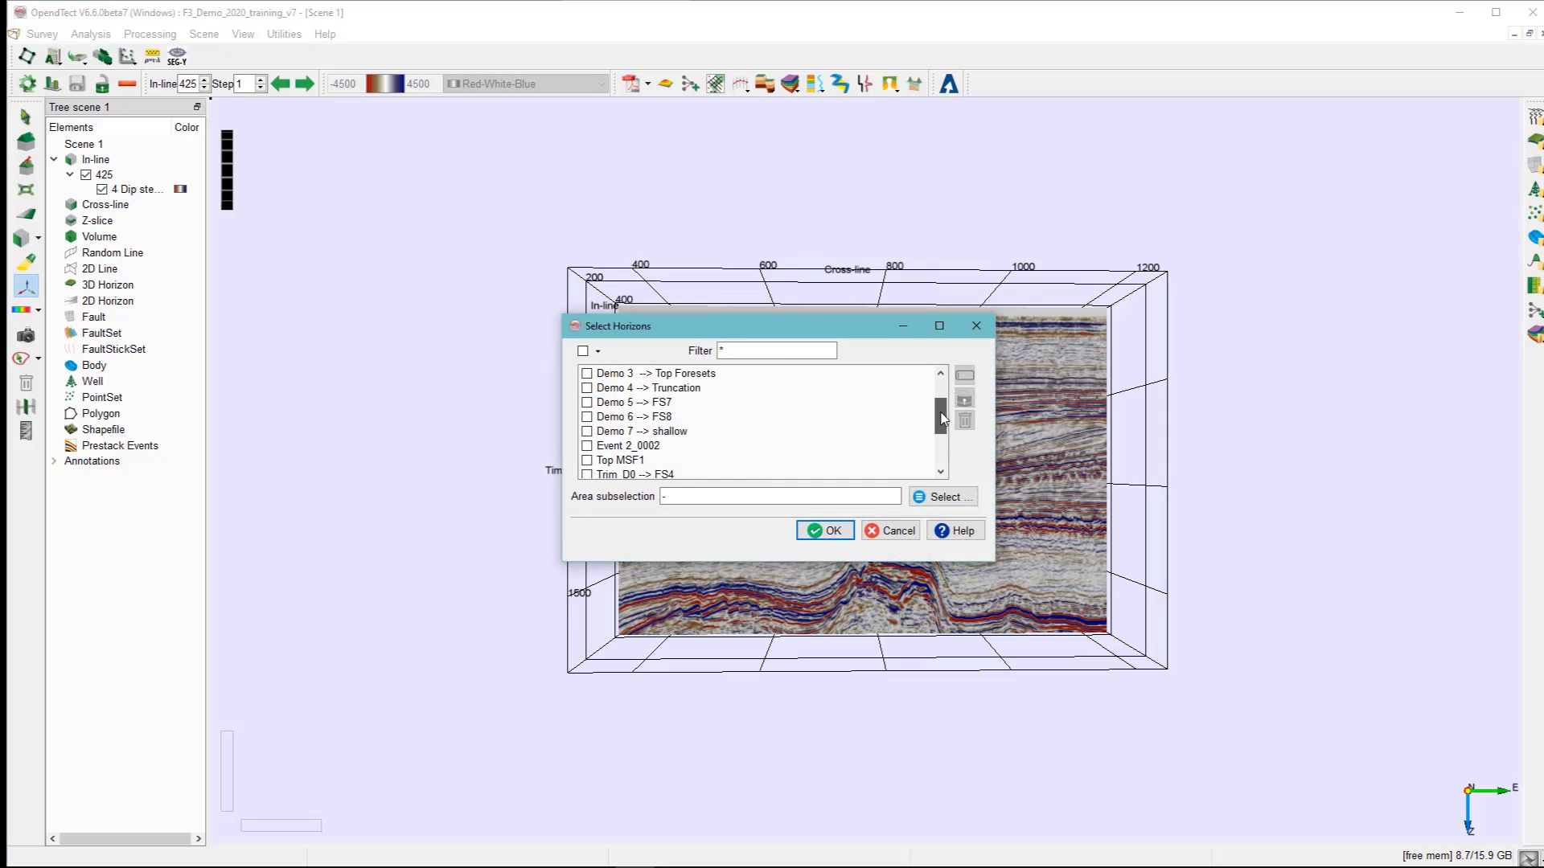
pyautogui.click(628, 445)
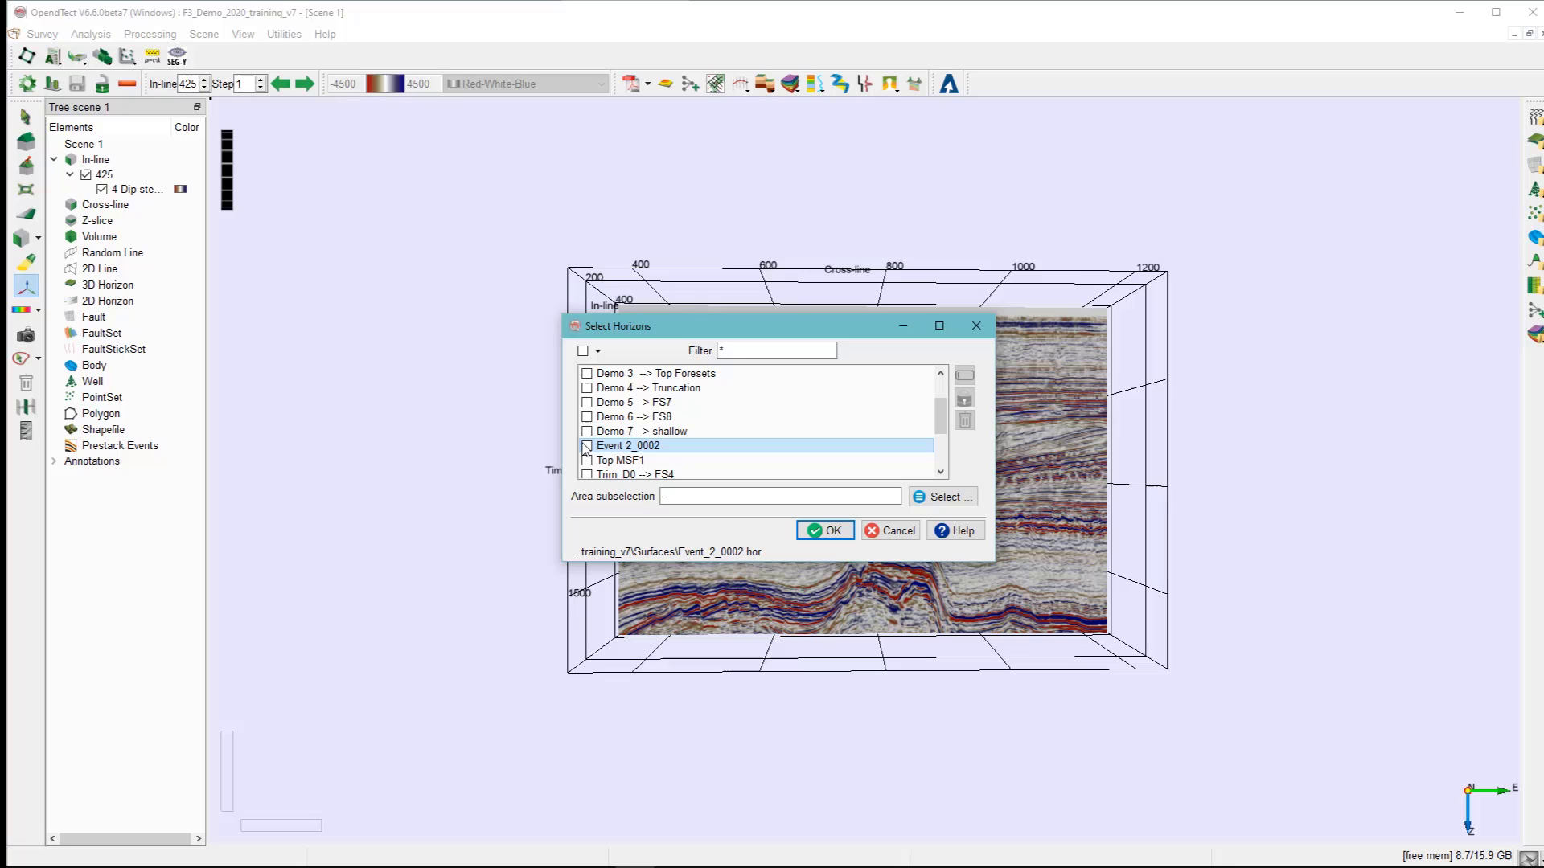
pyautogui.click(587, 445)
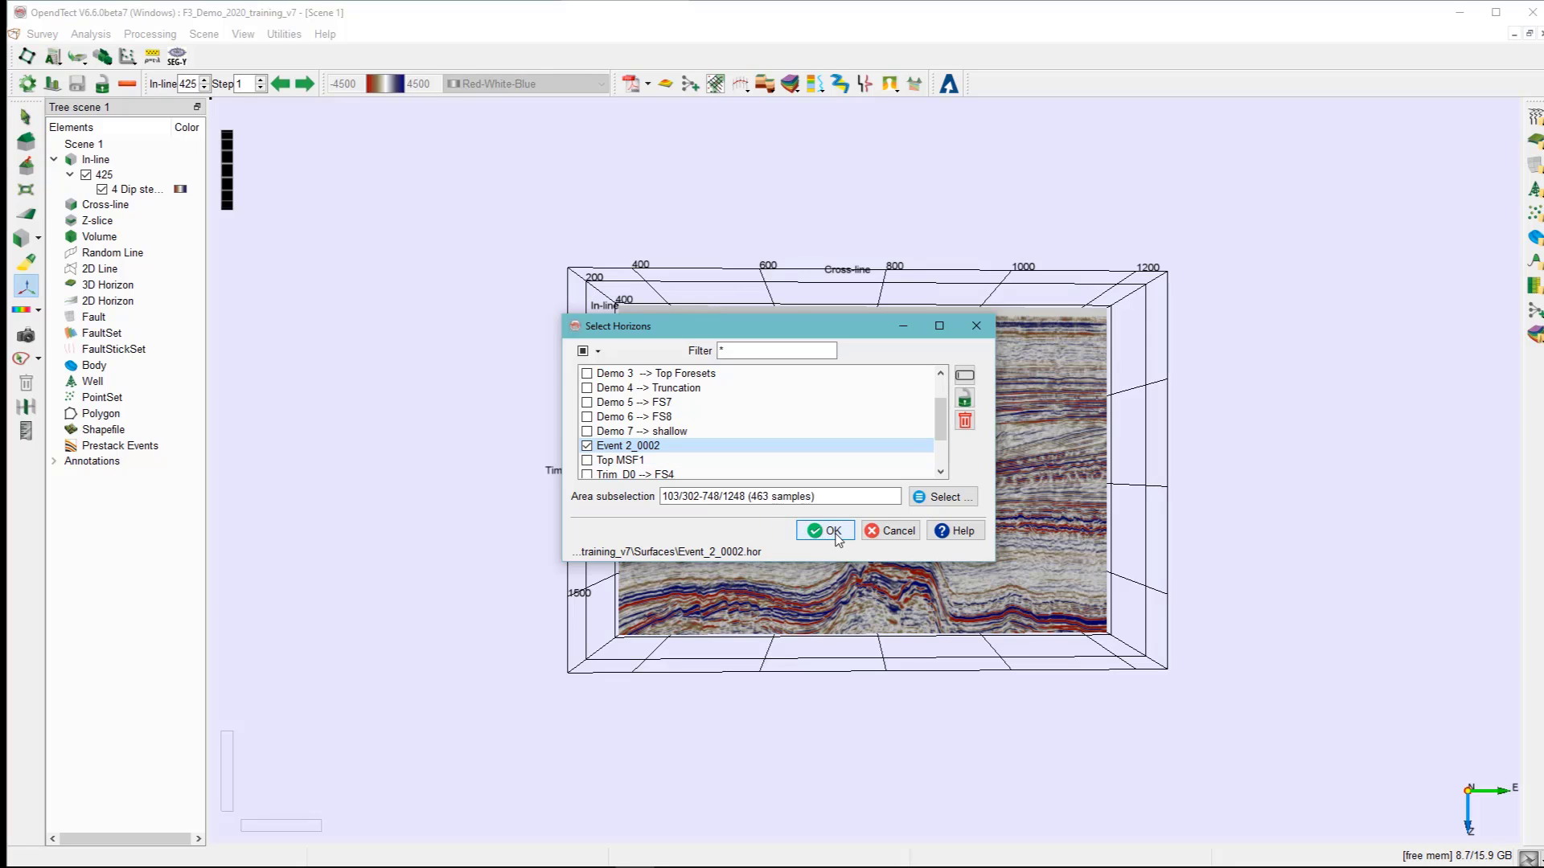
pyautogui.click(827, 530)
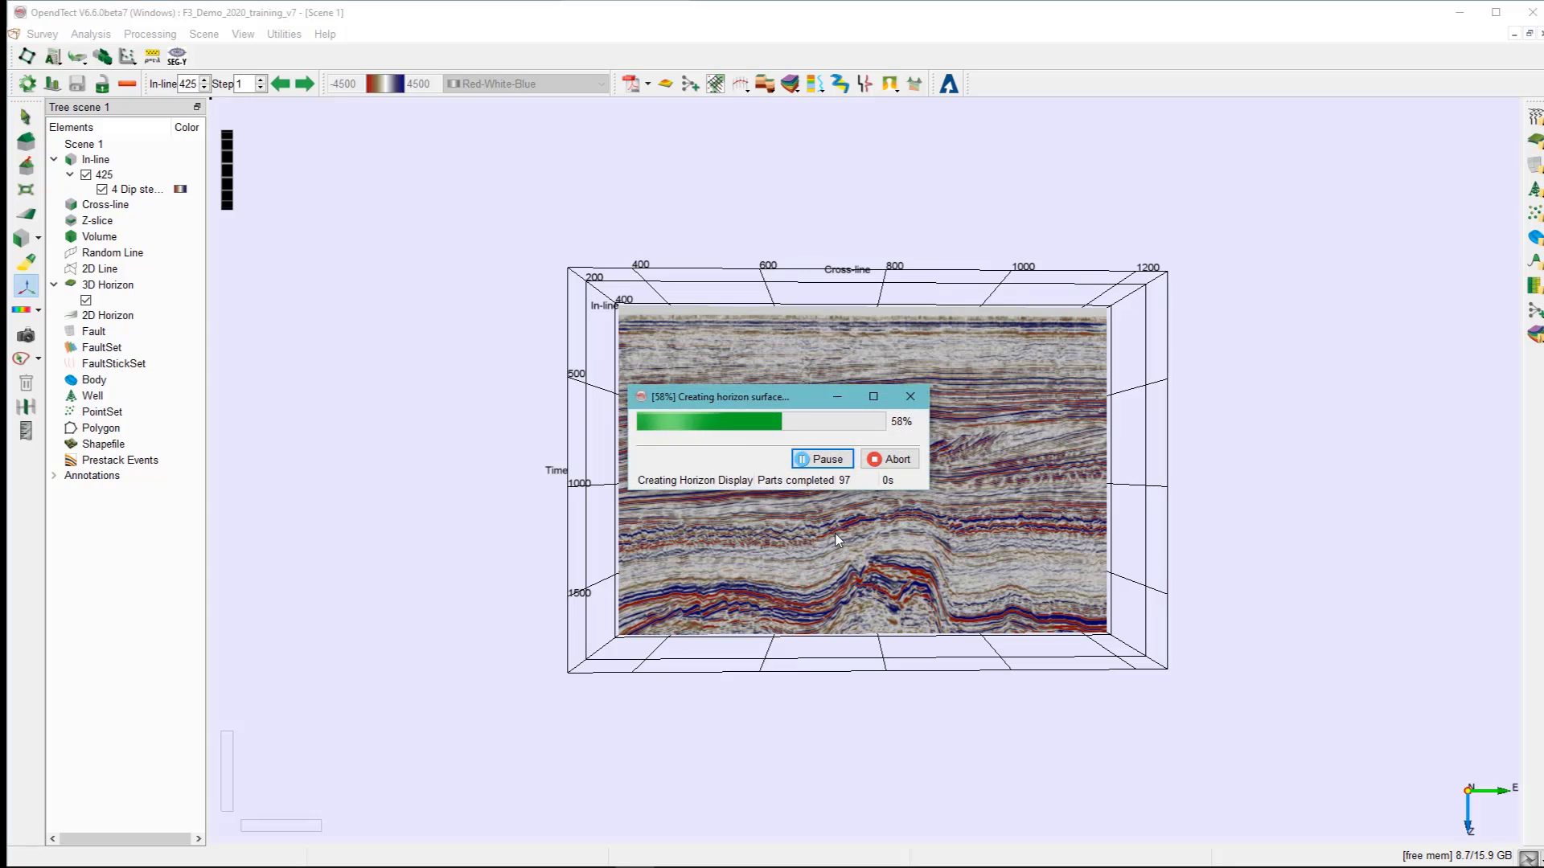